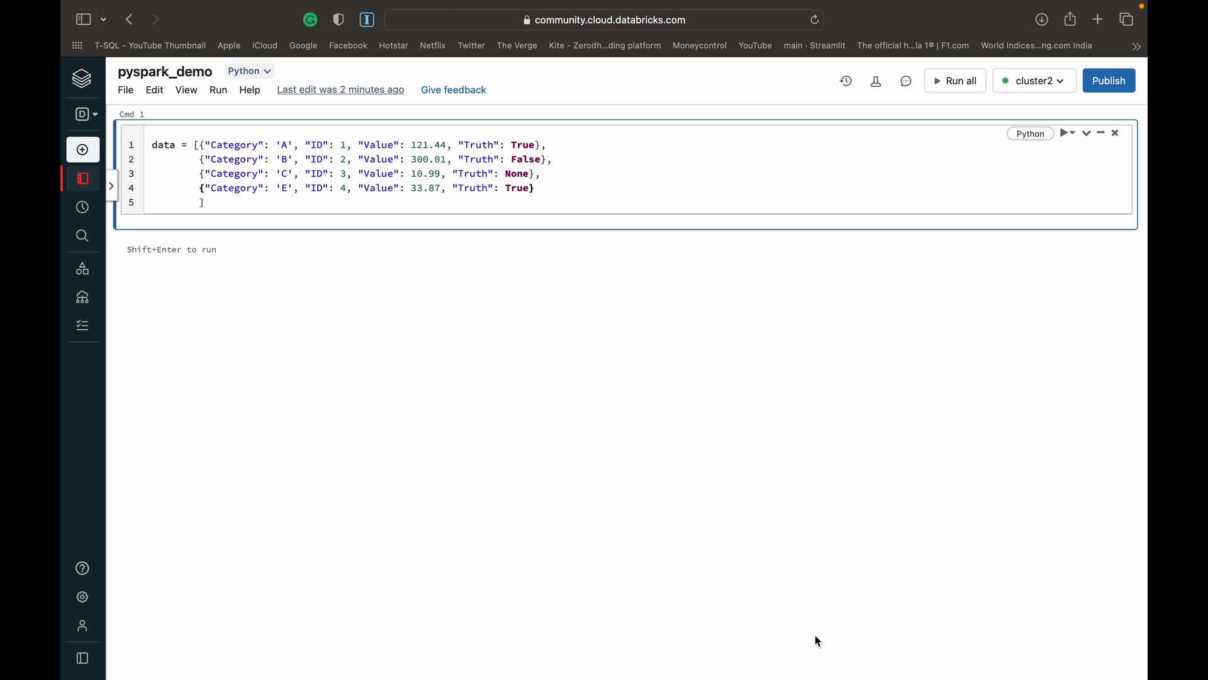
# Highlight the Category key in the data list, then insert an empty Cmd 2 cell below it.
pyautogui.click(535, 189)
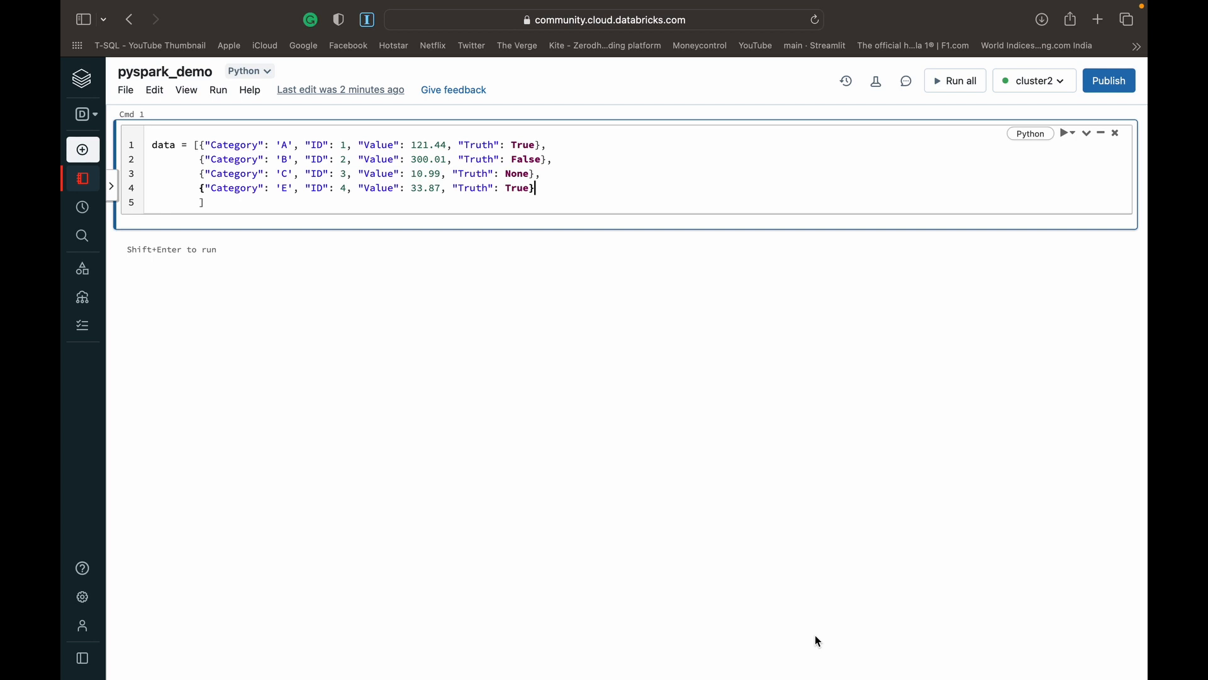
pyautogui.moveTo(253, 200)
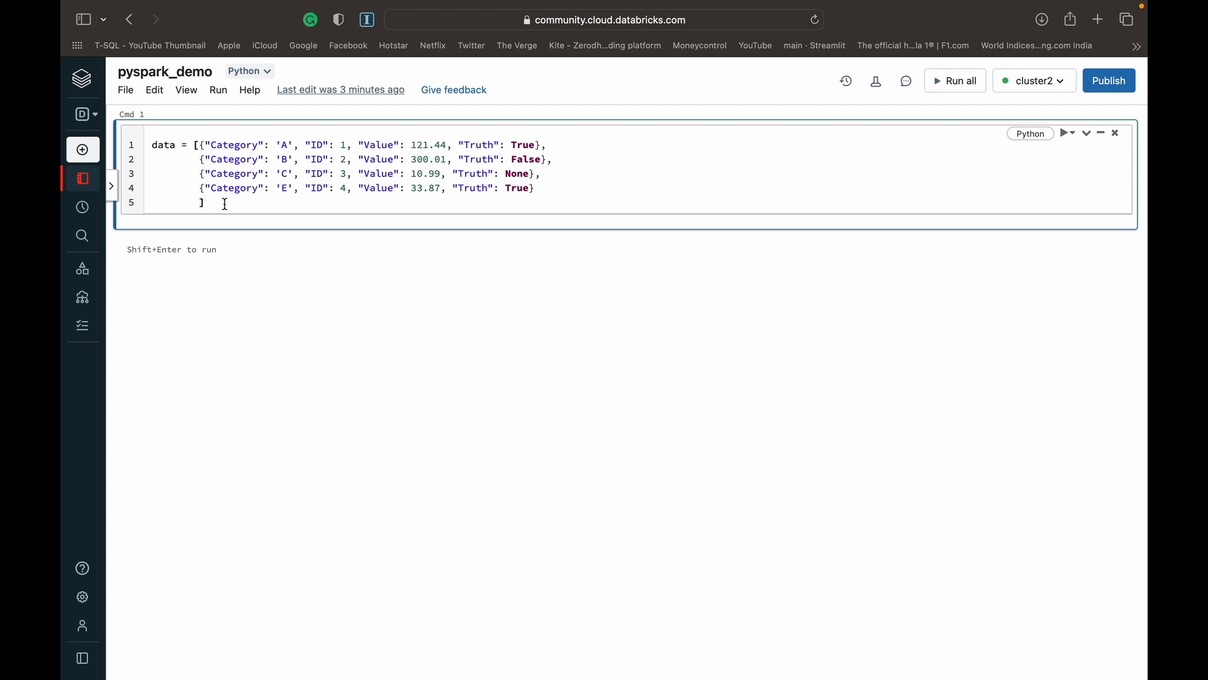
pyautogui.click(203, 202)
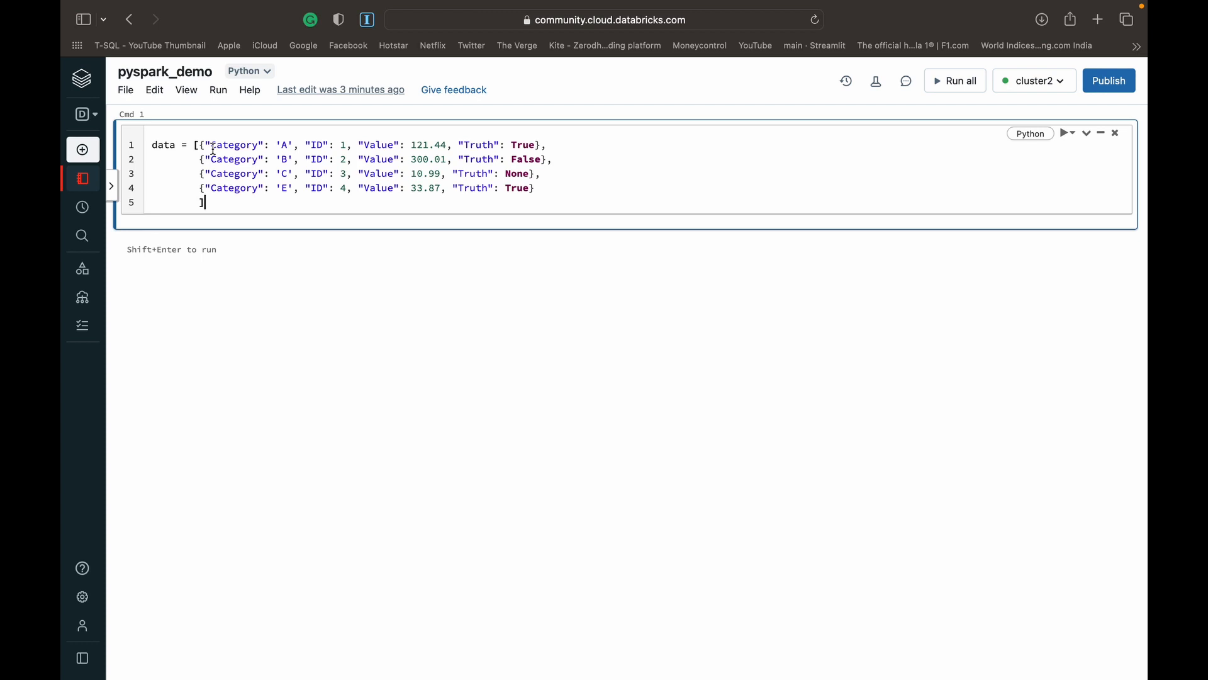
pyautogui.doubleClick(235, 145)
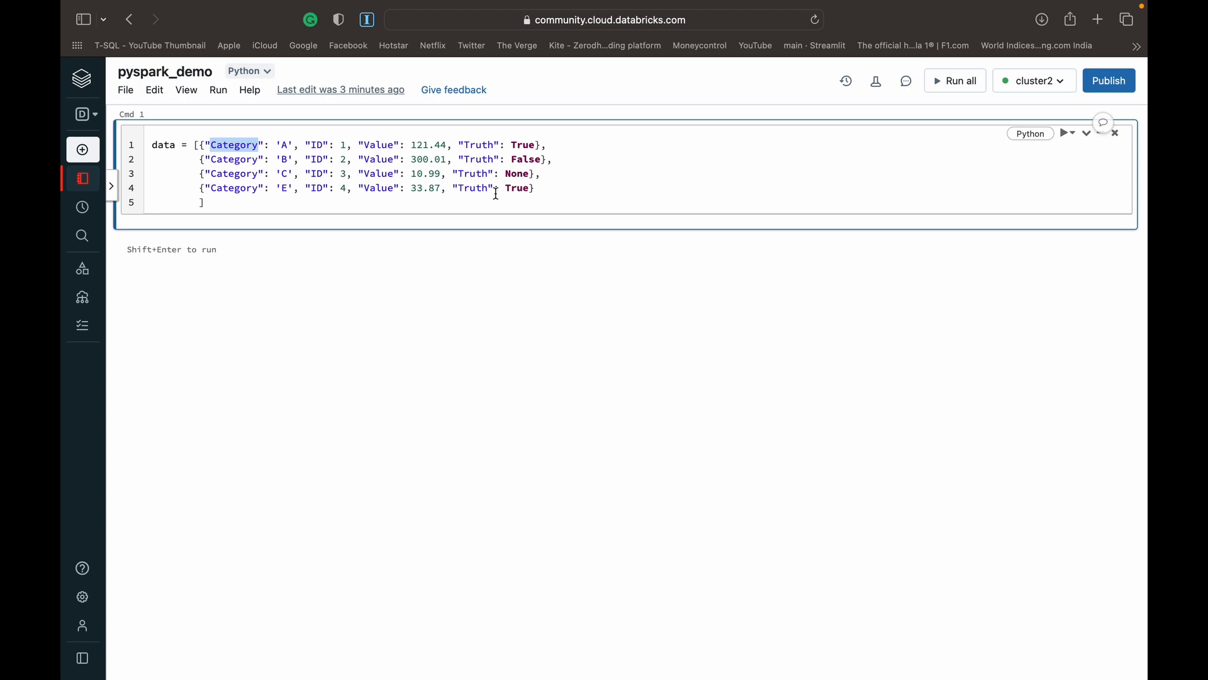
pyautogui.moveTo(612, 241)
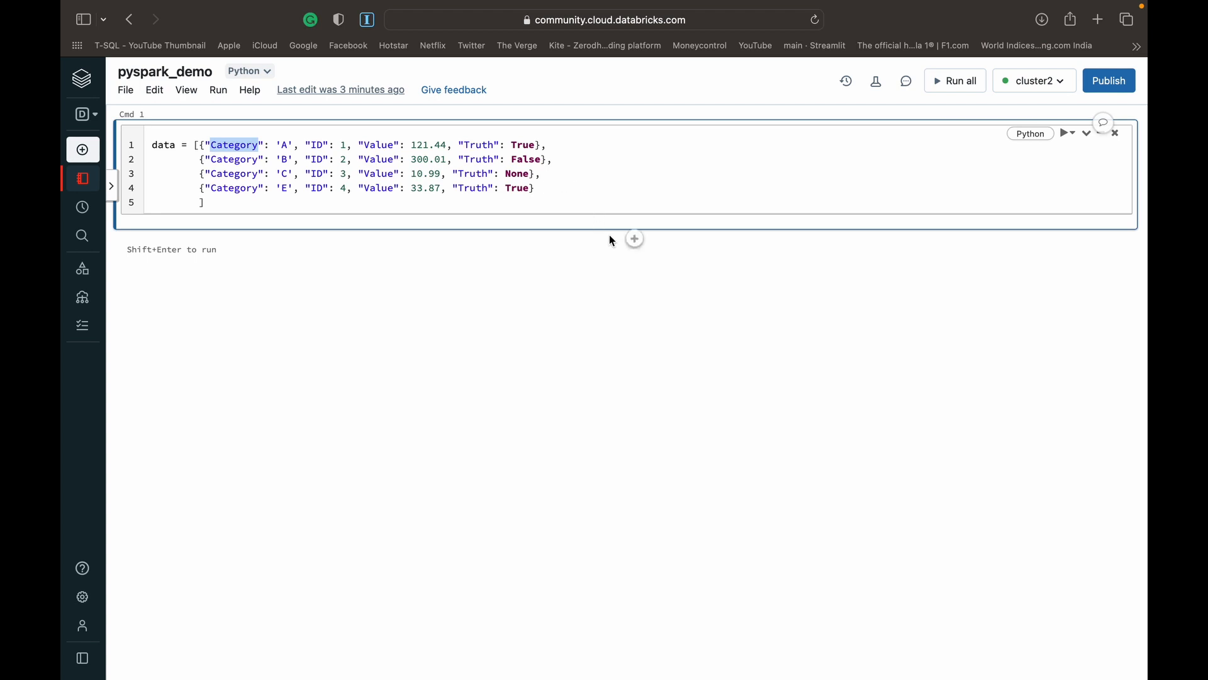
pyautogui.click(634, 238)
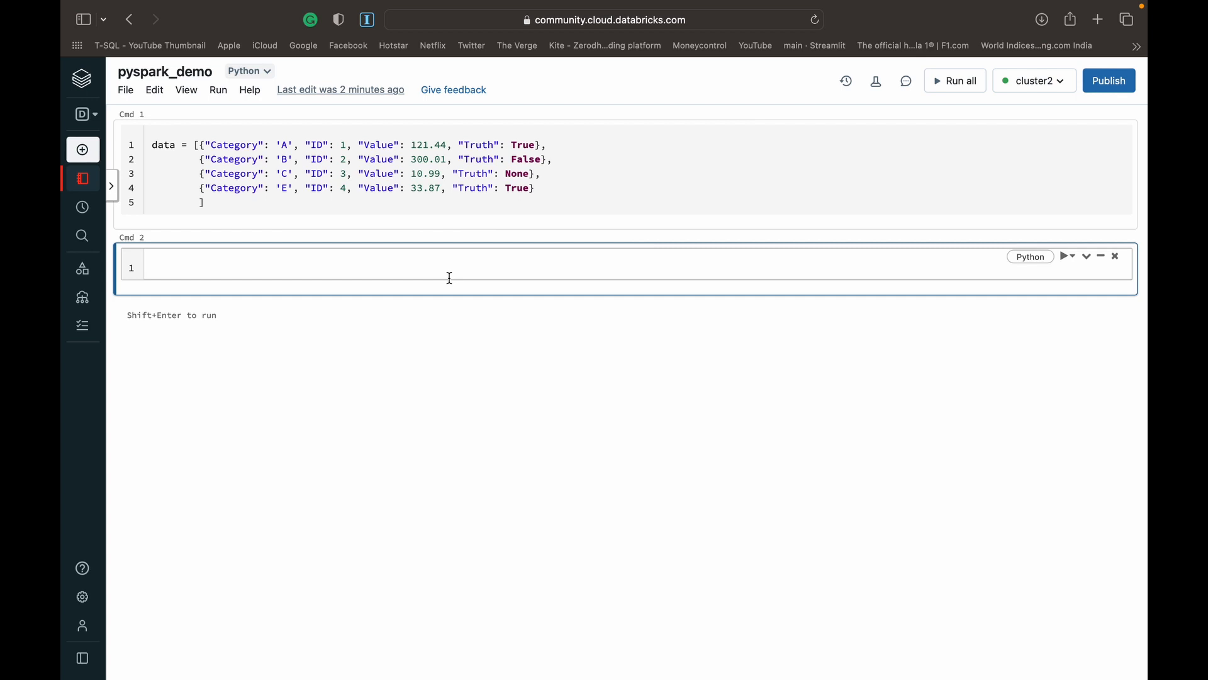
pyautogui.moveTo(361, 351)
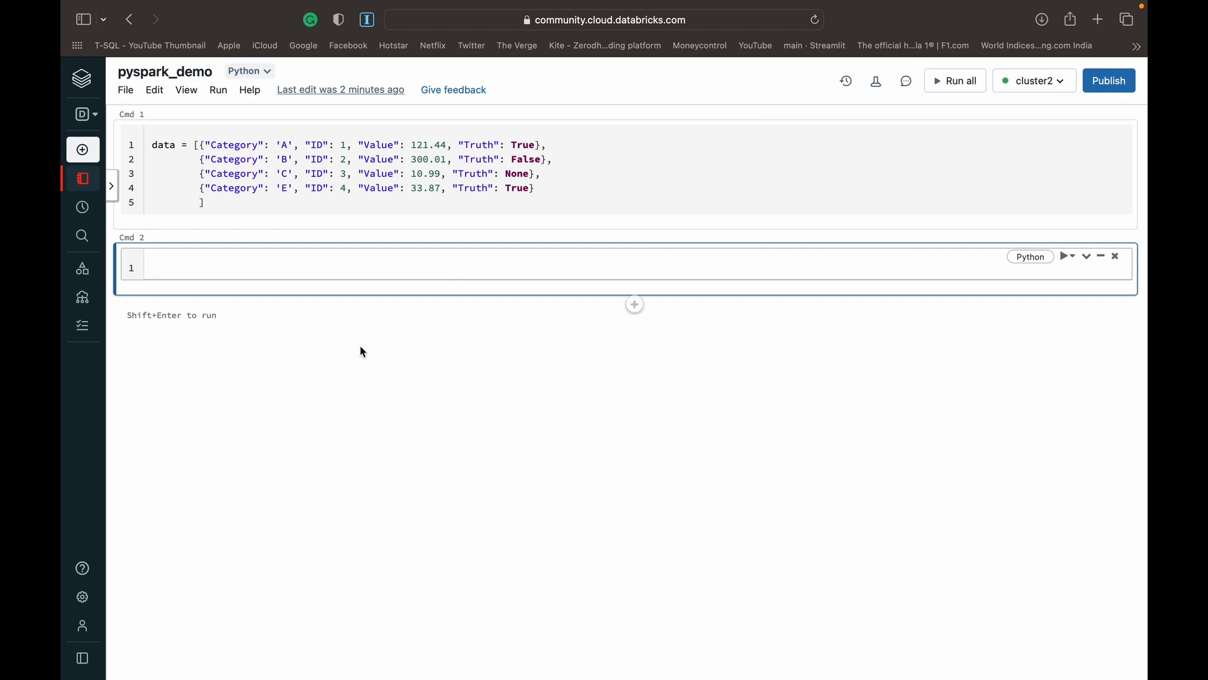
pyautogui.moveTo(353, 355)
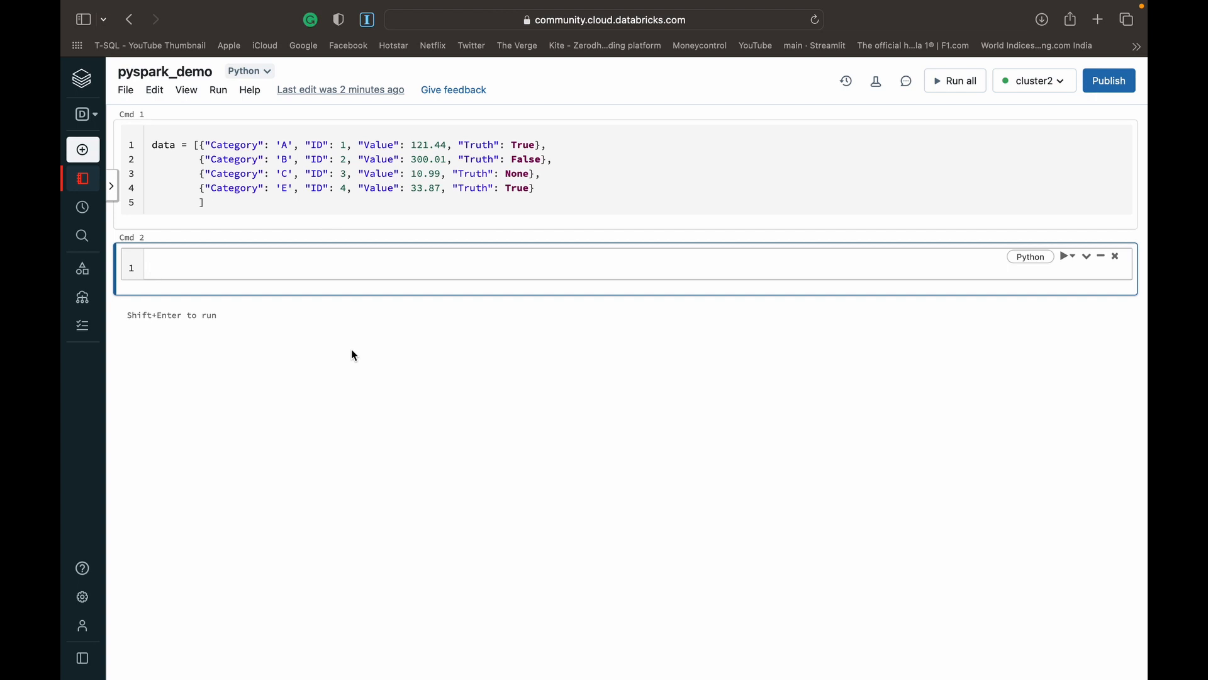
# Enter df = spark.createDataFrame(data) in Cmd 2 and run all cells.
pyautogui.write('df')
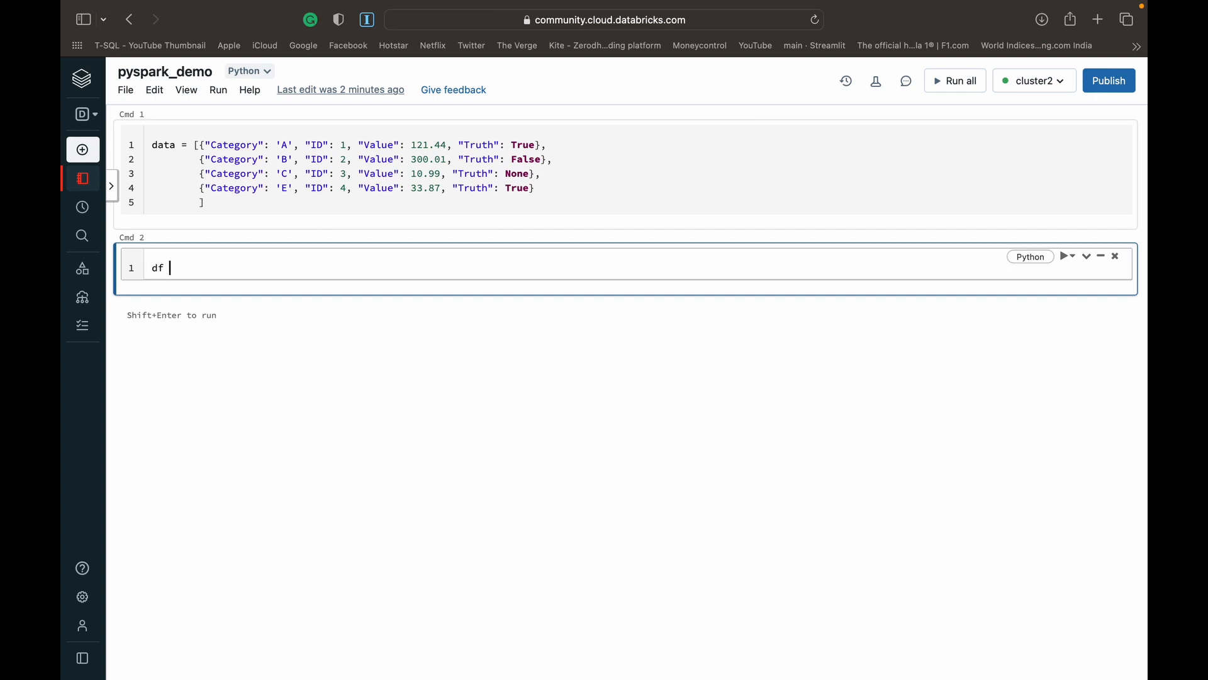
pyautogui.write('= sp')
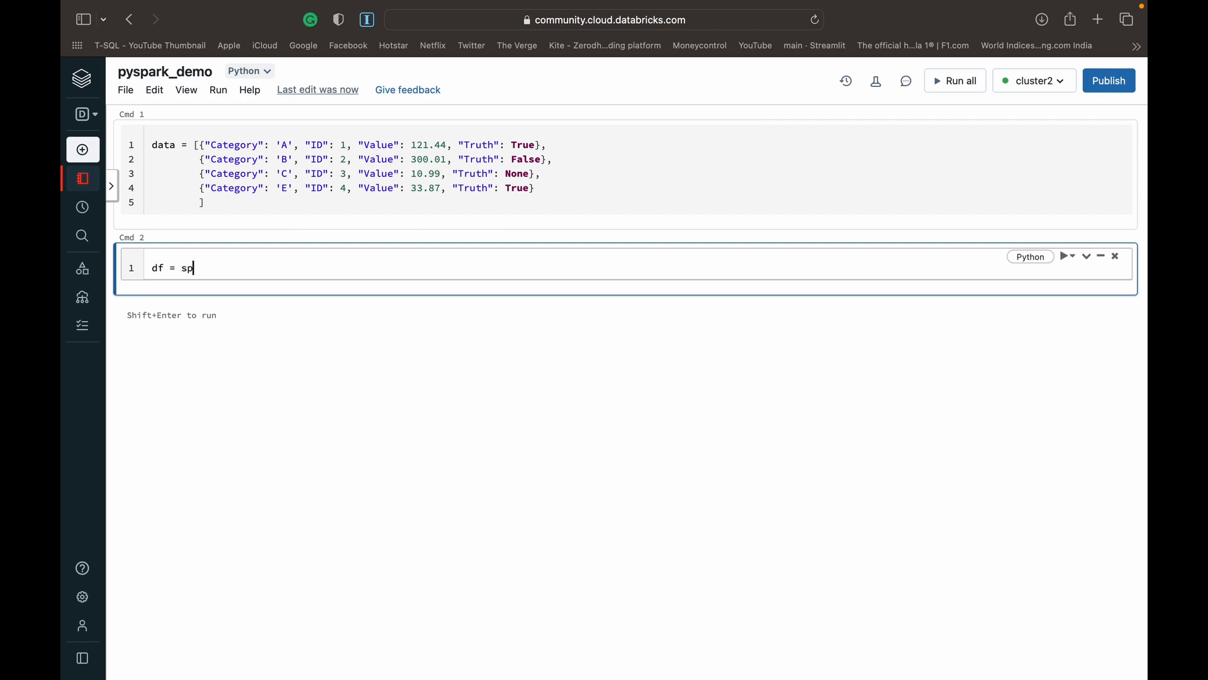
pyautogui.write('ark.')
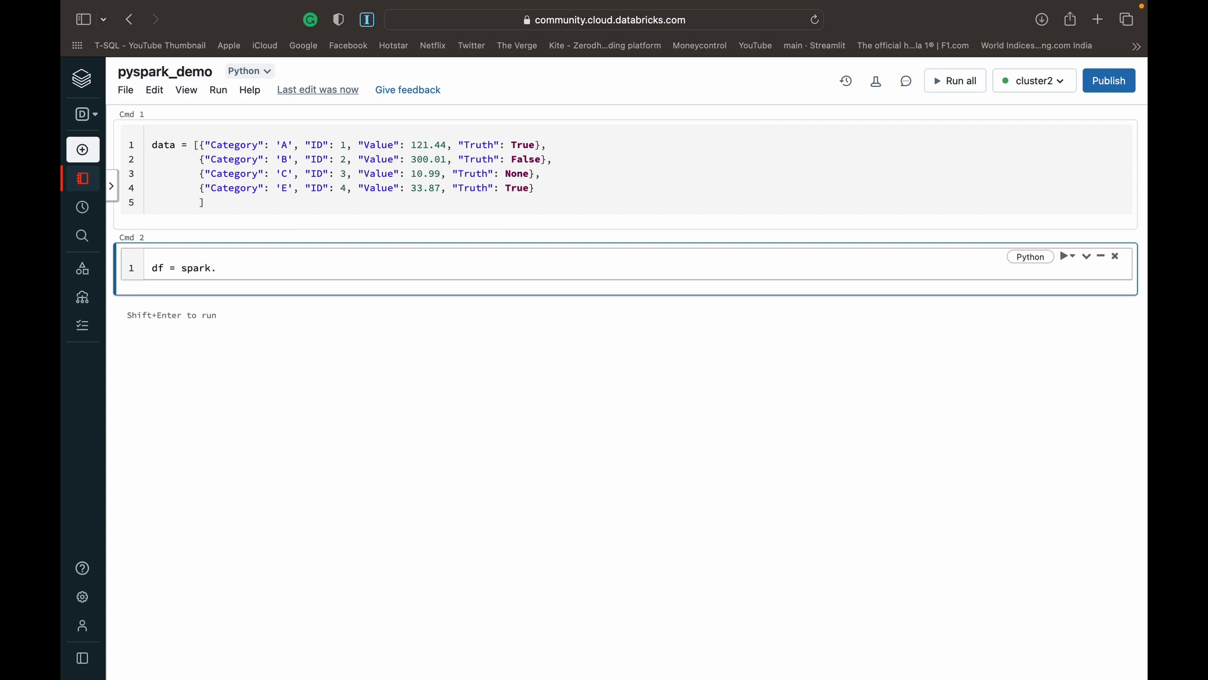
pyautogui.write('createDa')
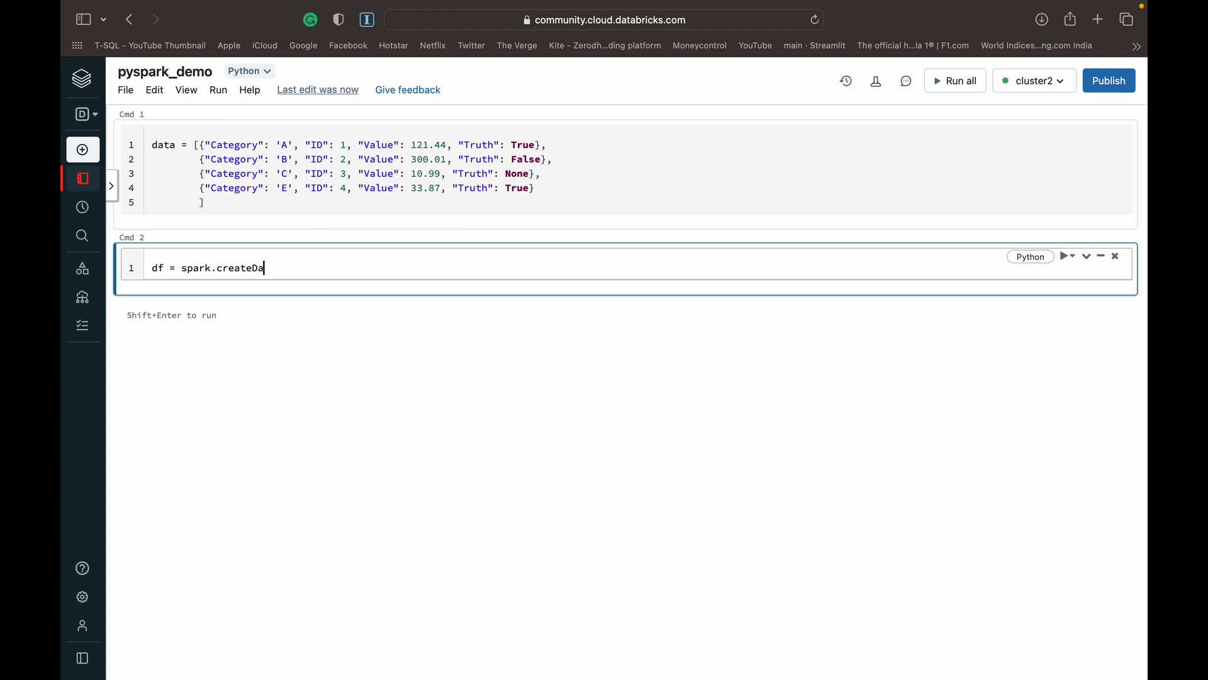
pyautogui.write('taFram')
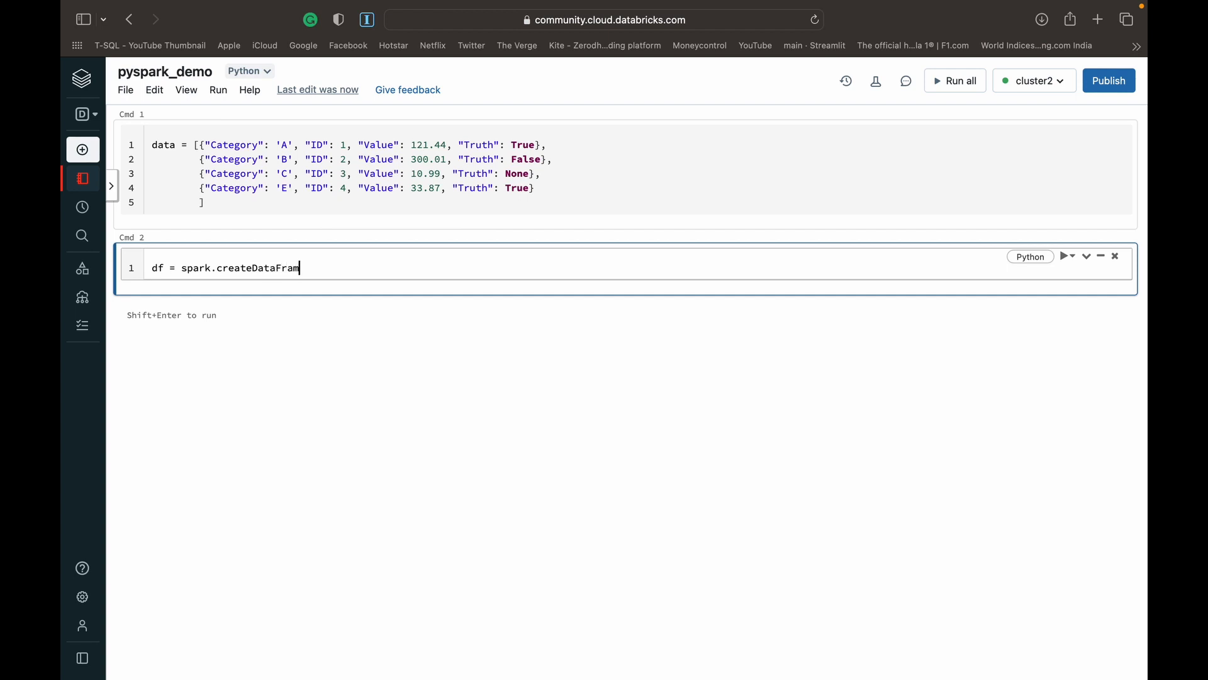
pyautogui.write('(dat')
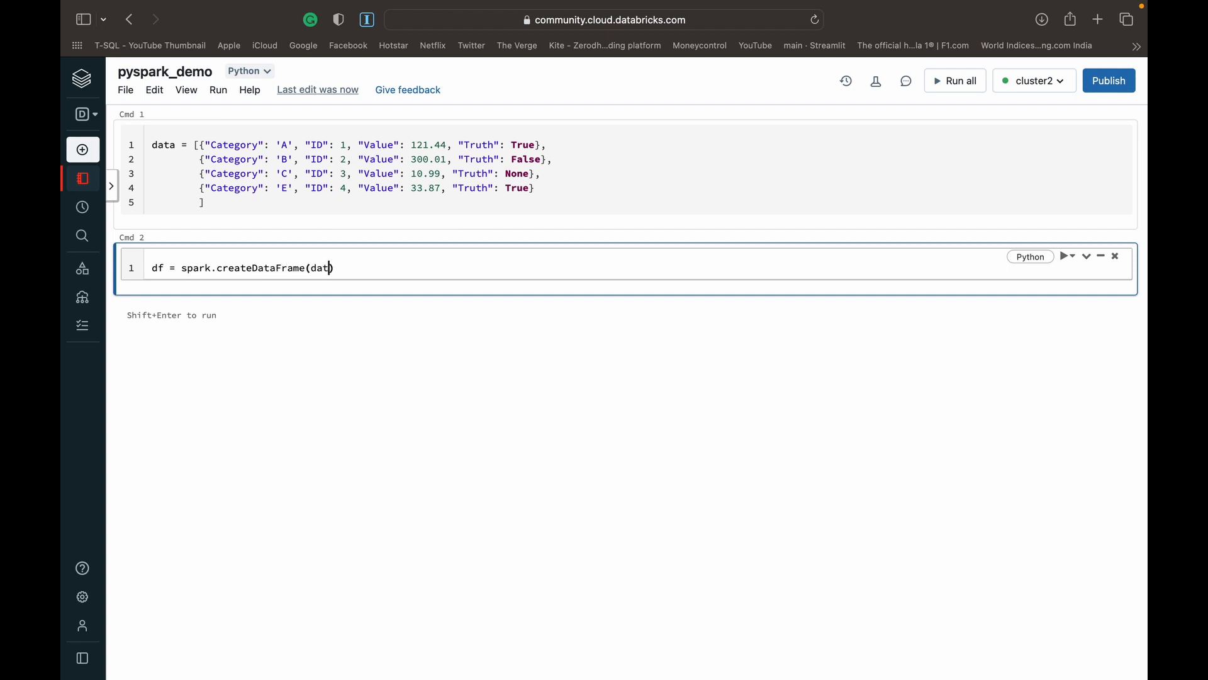
pyautogui.write('a)')
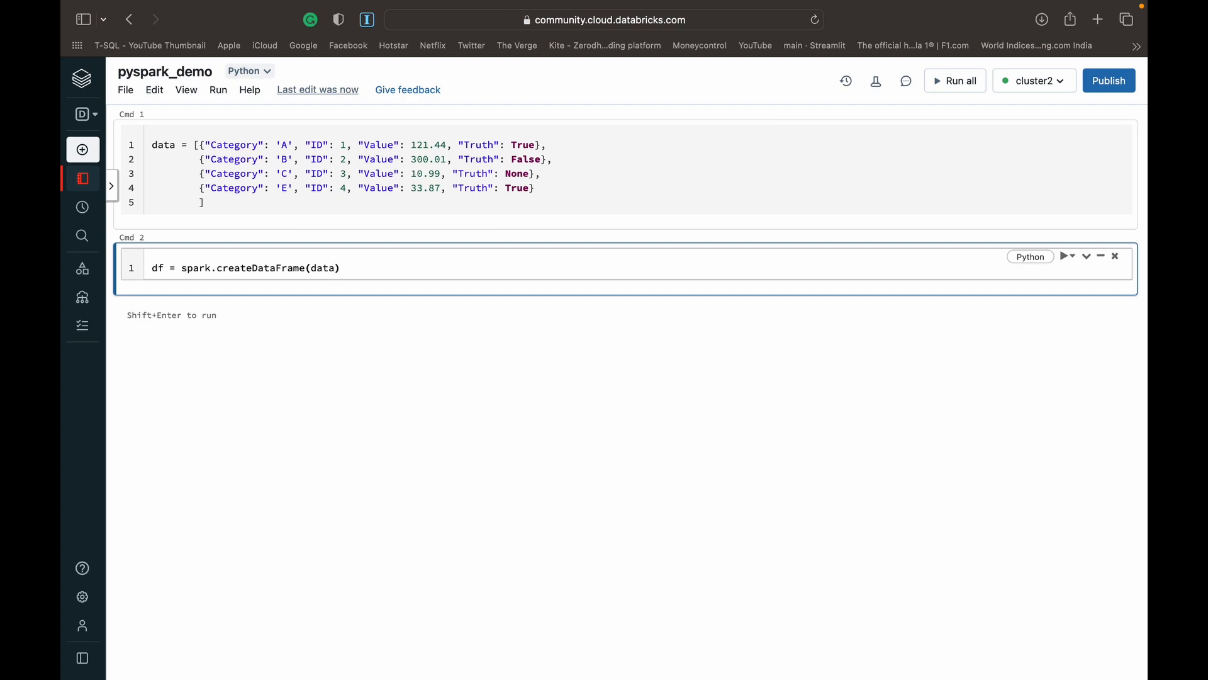
pyautogui.click(438, 190)
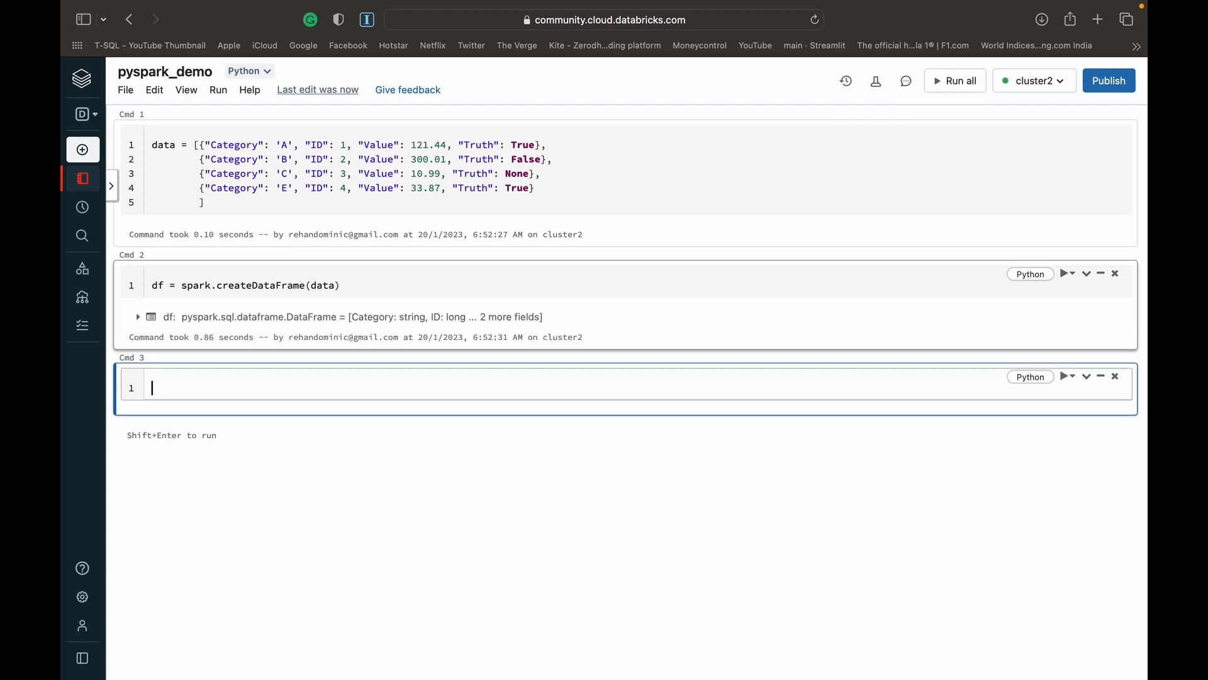
# Run type(df) in Cmd 3 to confirm df is a PySpark DataFrame.
pyautogui.write('ty')
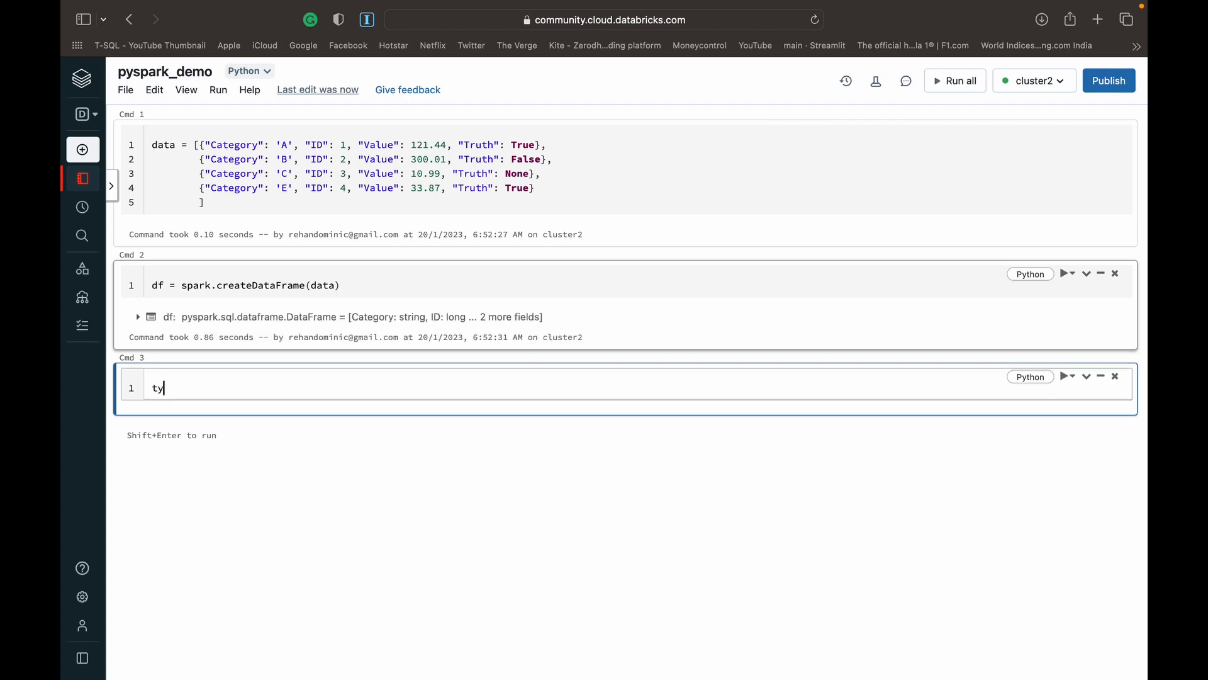
pyautogui.write('pe()')
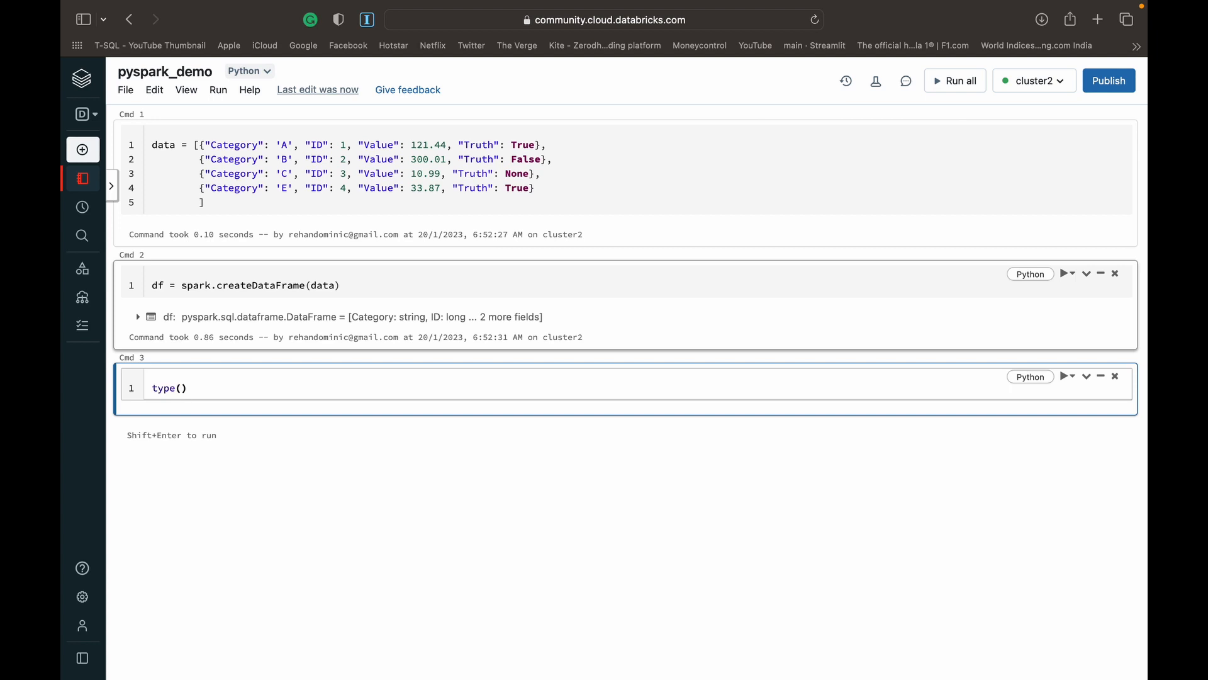
pyautogui.write('df')
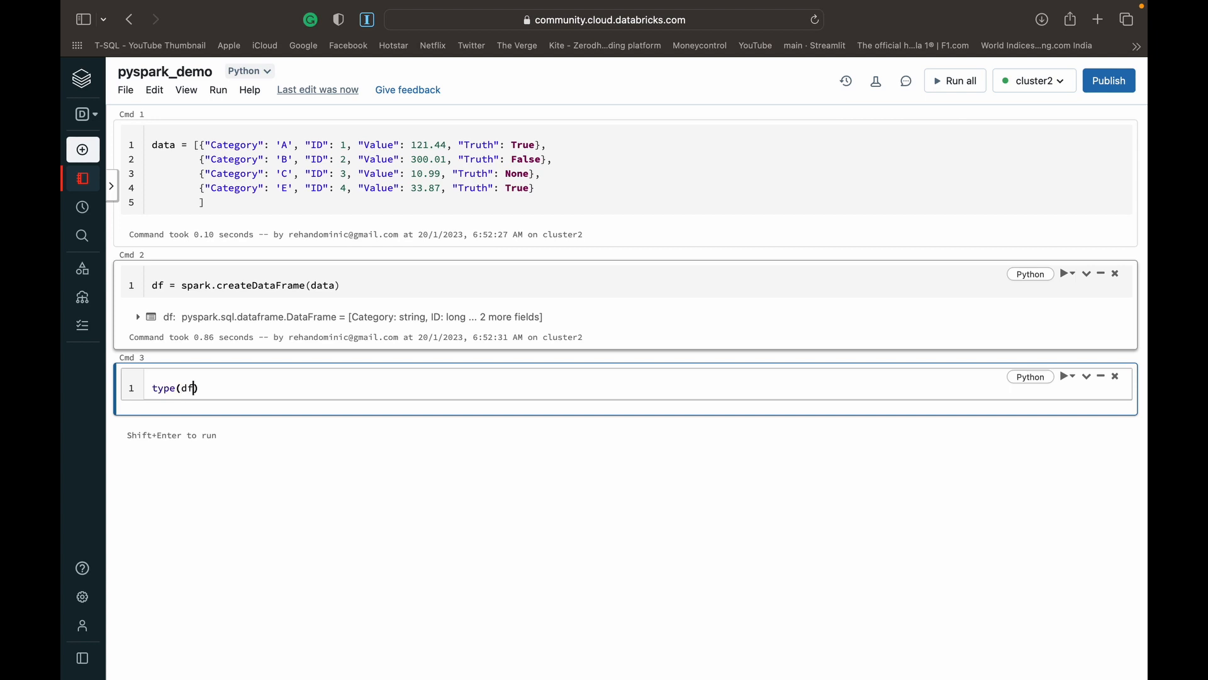
pyautogui.press('shift+enter')
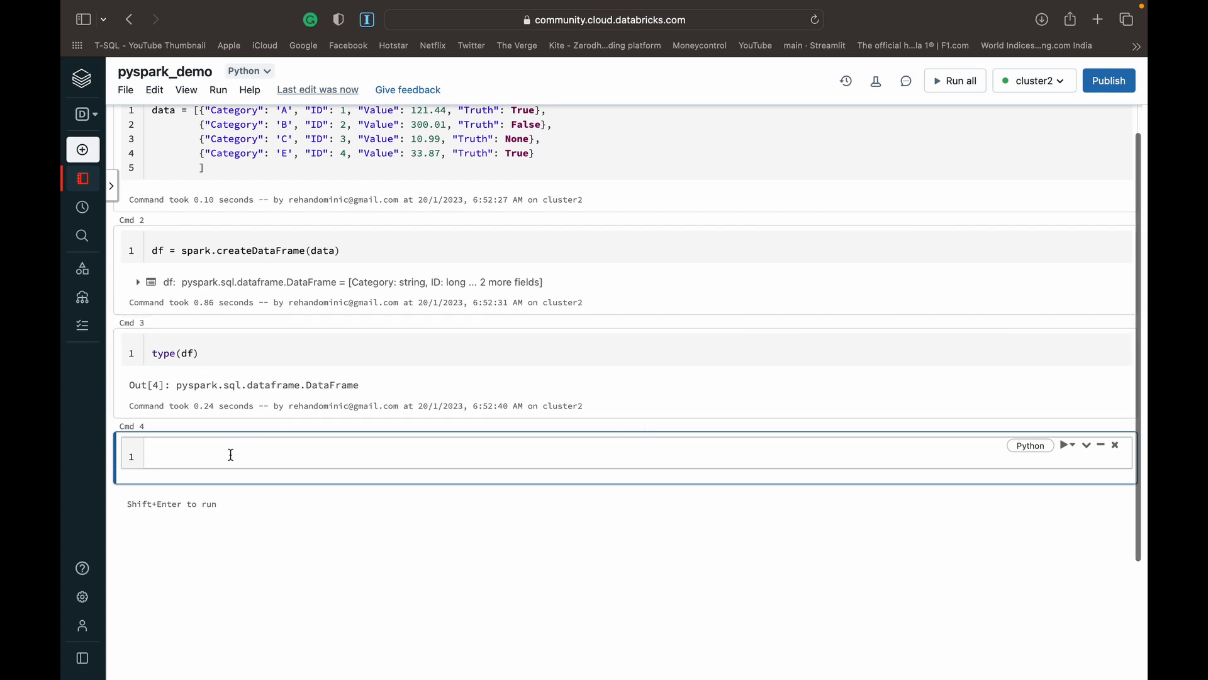
# Run display(df) and scroll to the four-row Category, ID, Truth, Value table.
pyautogui.write('displ')
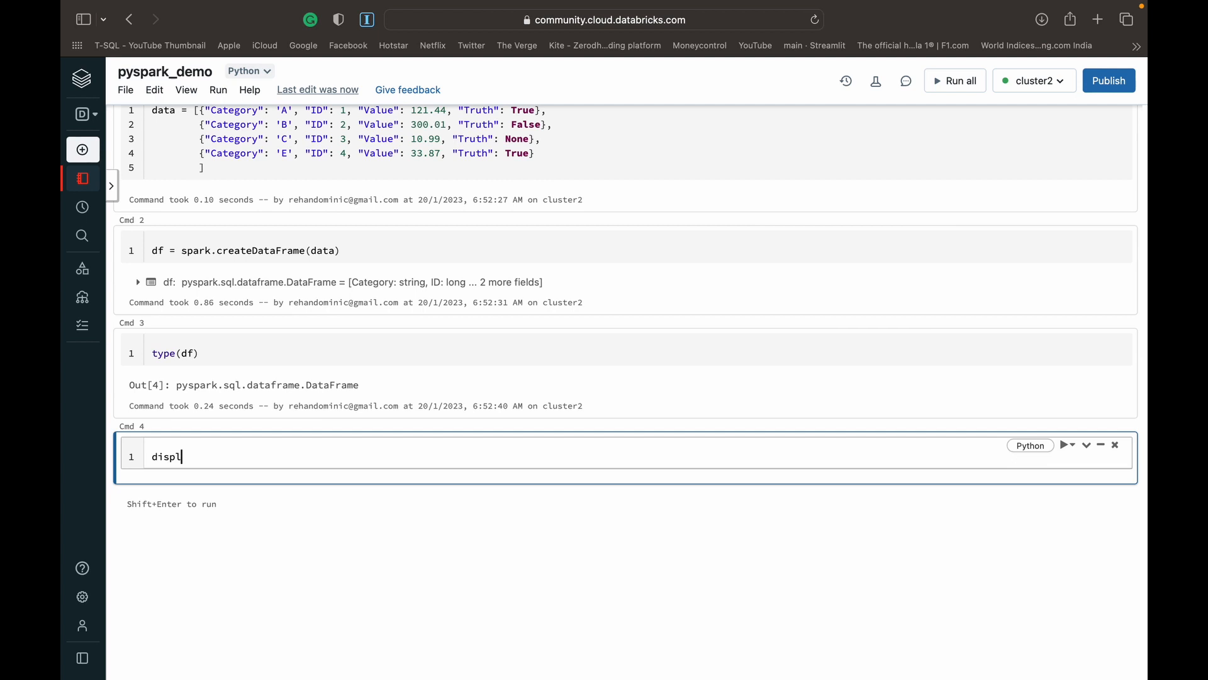
pyautogui.press('shift+enter')
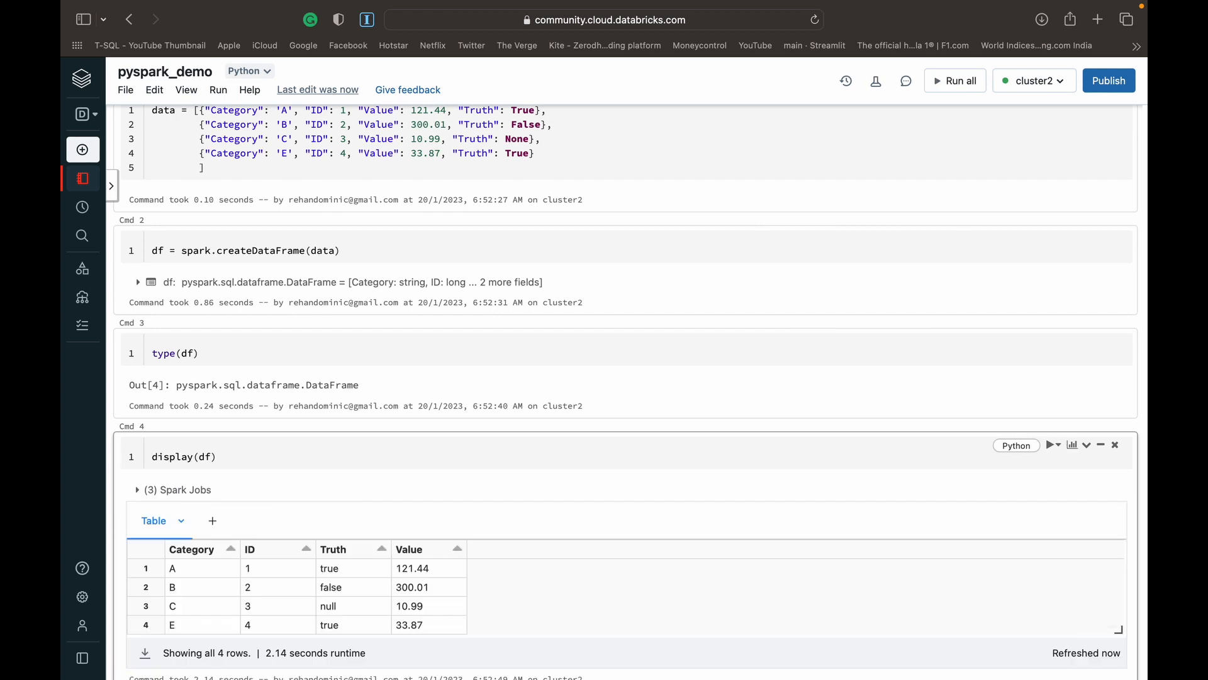
pyautogui.scroll(-3)
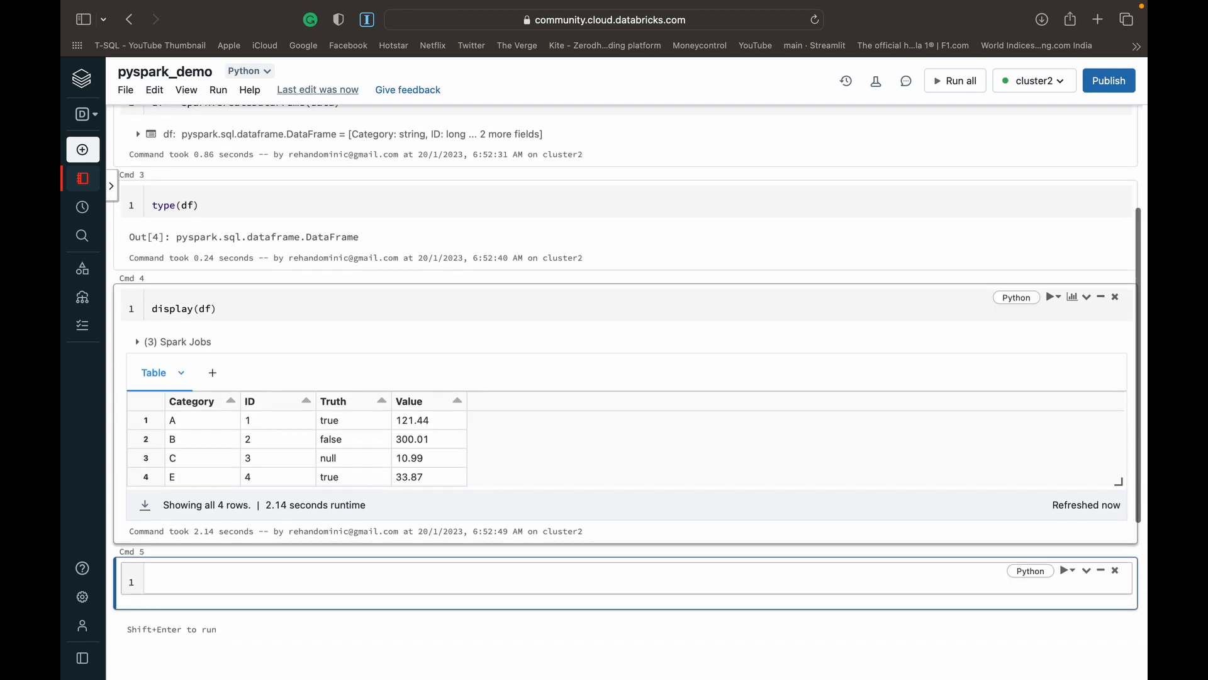
pyautogui.scroll(-3)
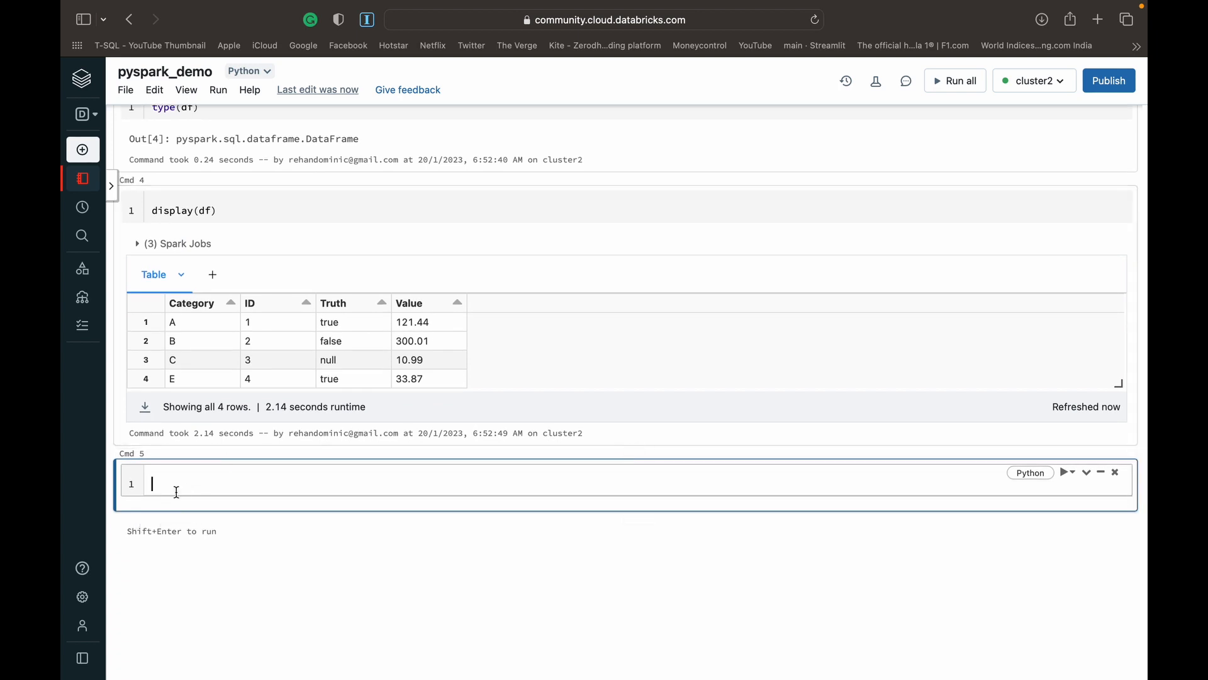
# Run display(data), showing the four-row table, then run type(data), which returns list.
pyautogui.write('display')
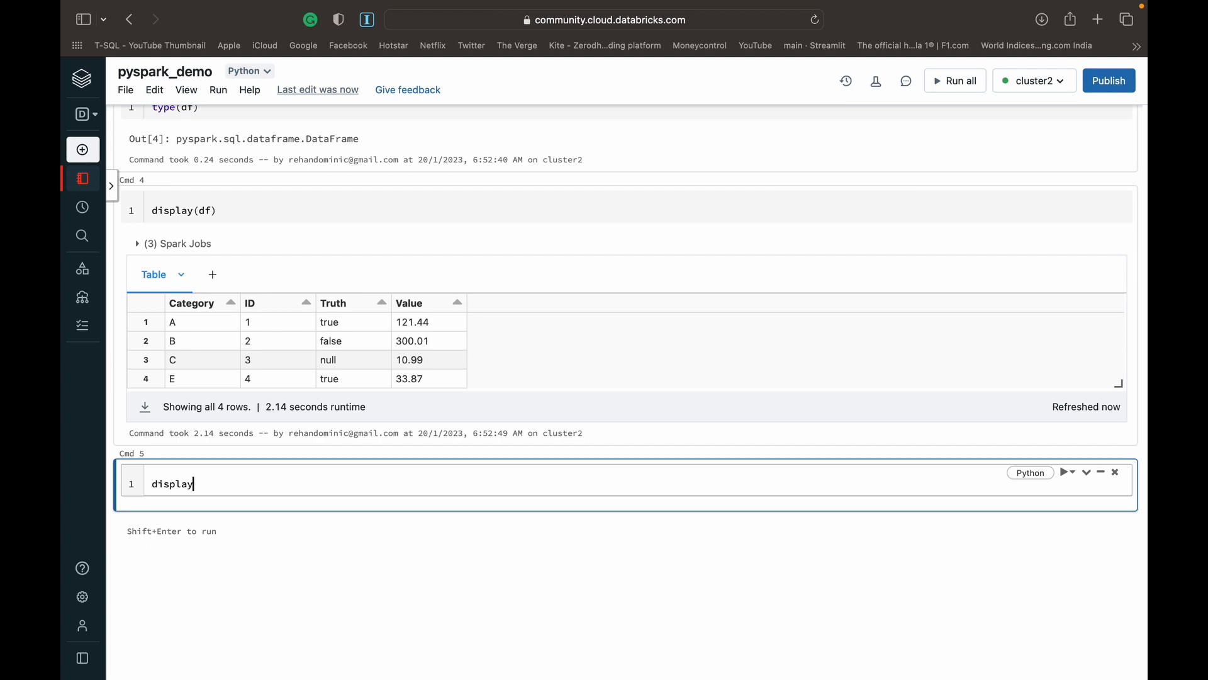
pyautogui.write('(data)')
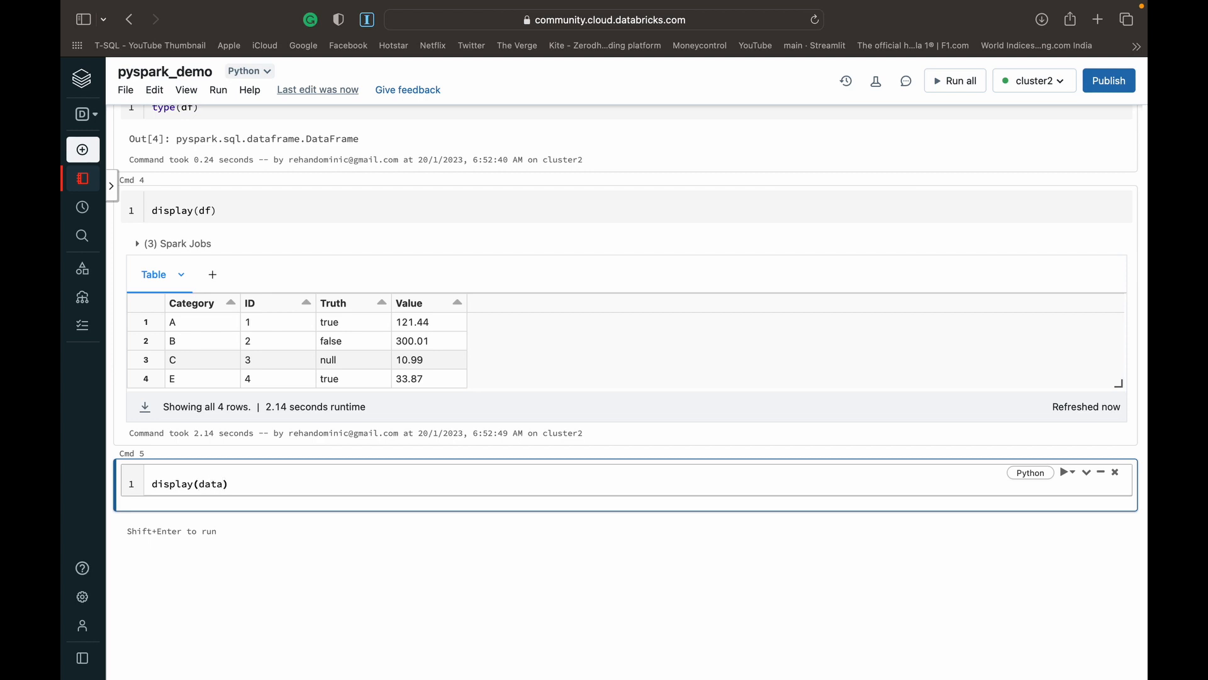
pyautogui.press('shift+enter')
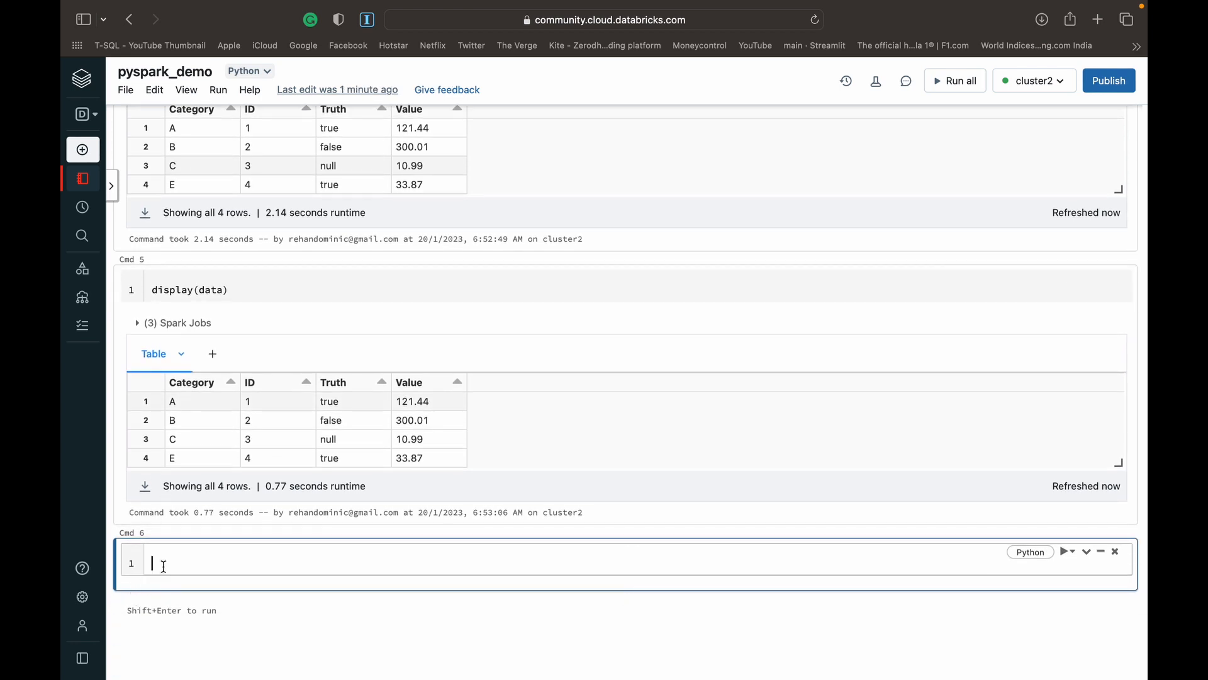
pyautogui.write('type(d')
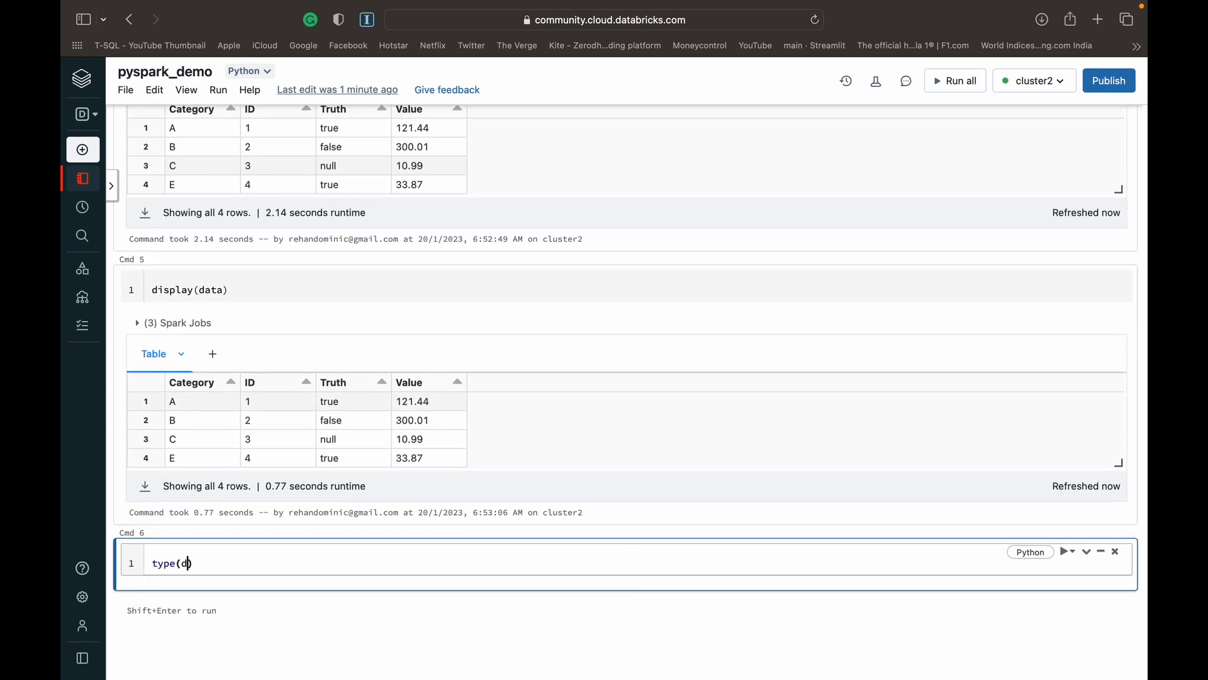
pyautogui.press('shift+enter')
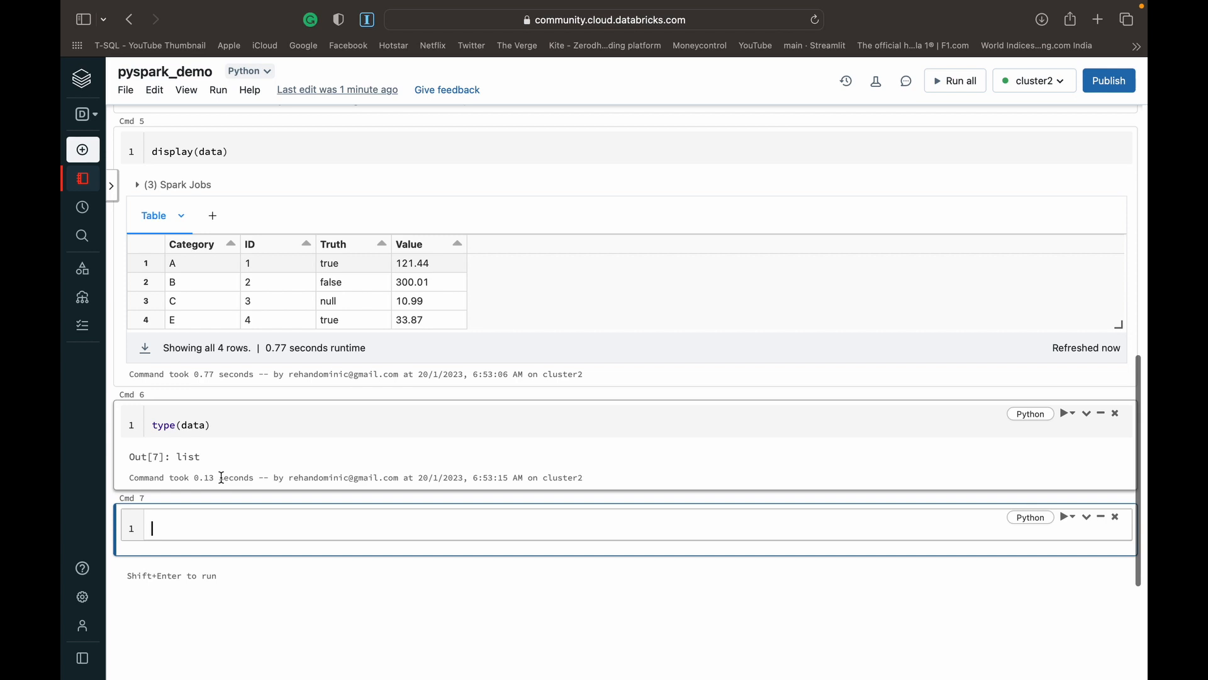
pyautogui.moveTo(217, 525)
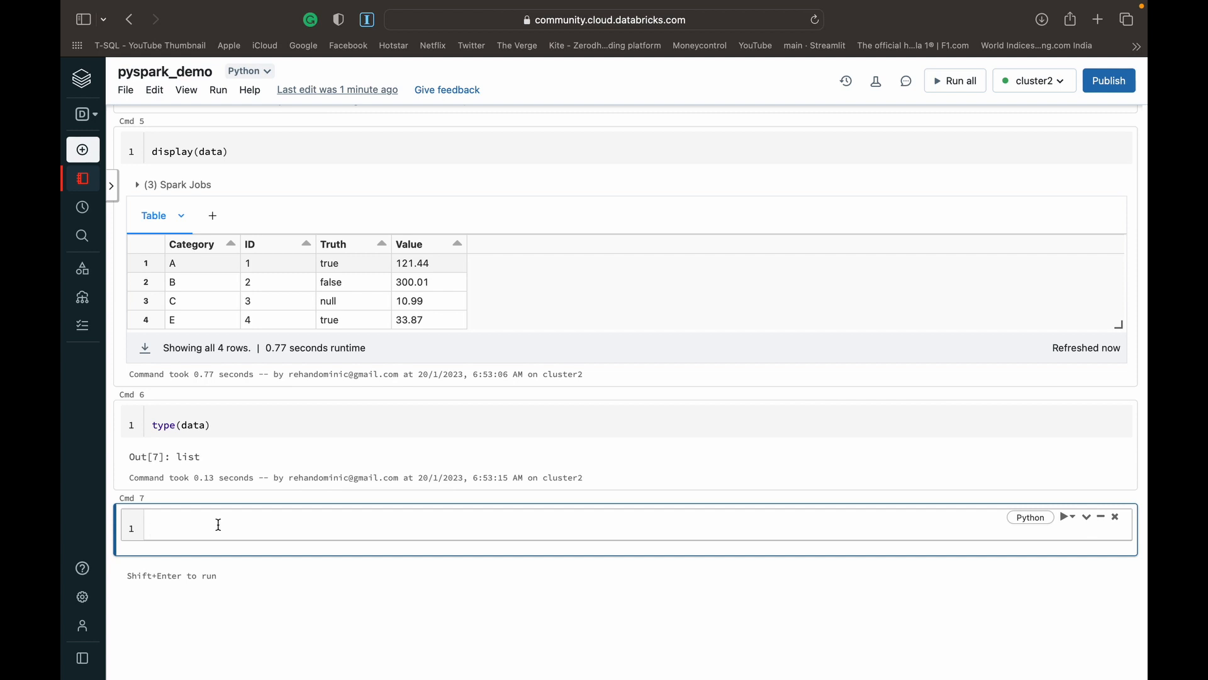
# Run rdd = sc.parallelize(data) in a new cell, correcting a typo along the way.
pyautogui.write('rdd')
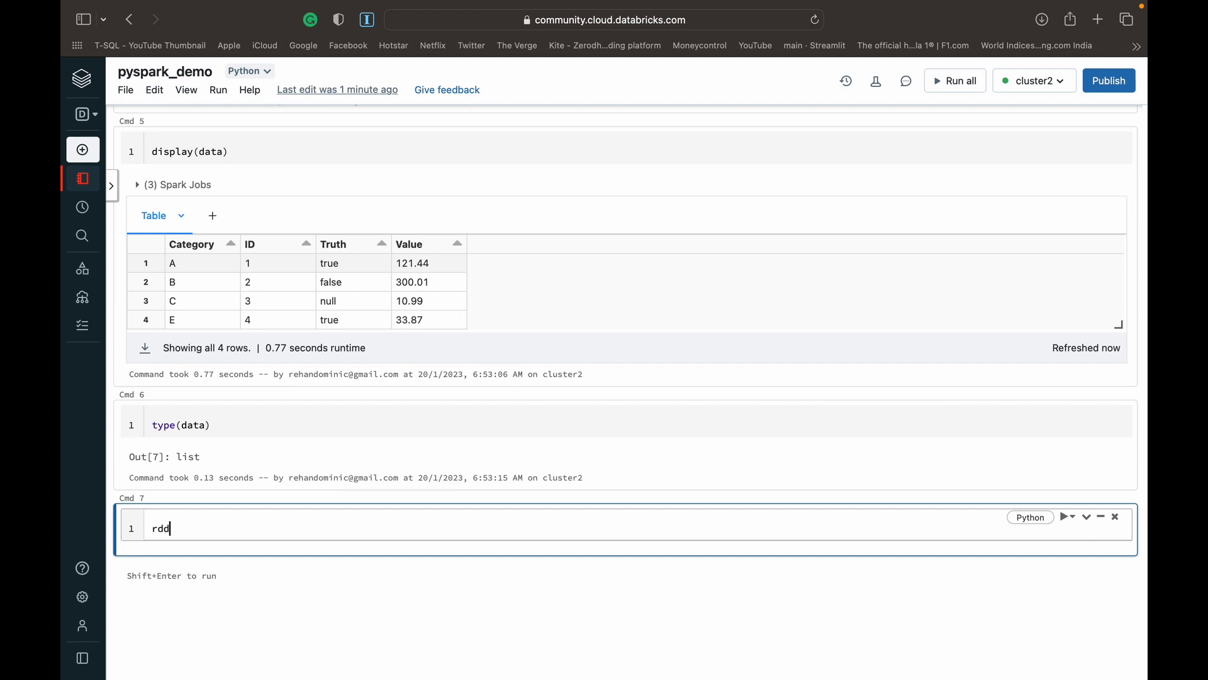
pyautogui.write('= sc')
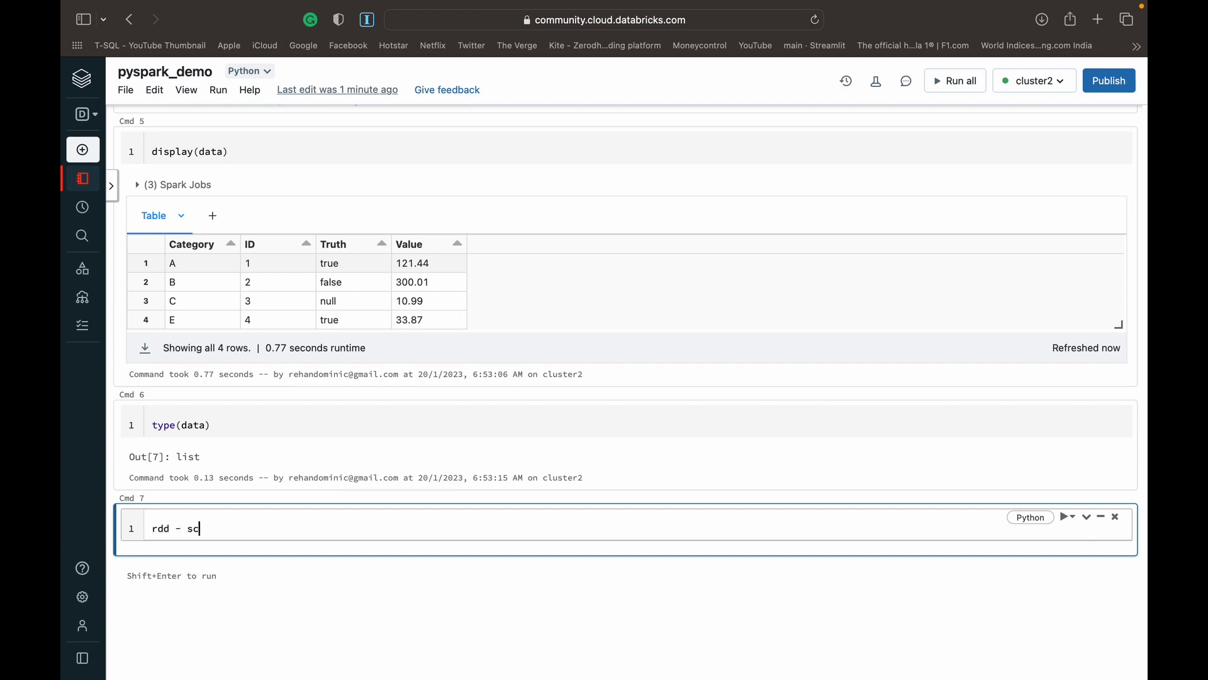
pyautogui.press('Backspace')
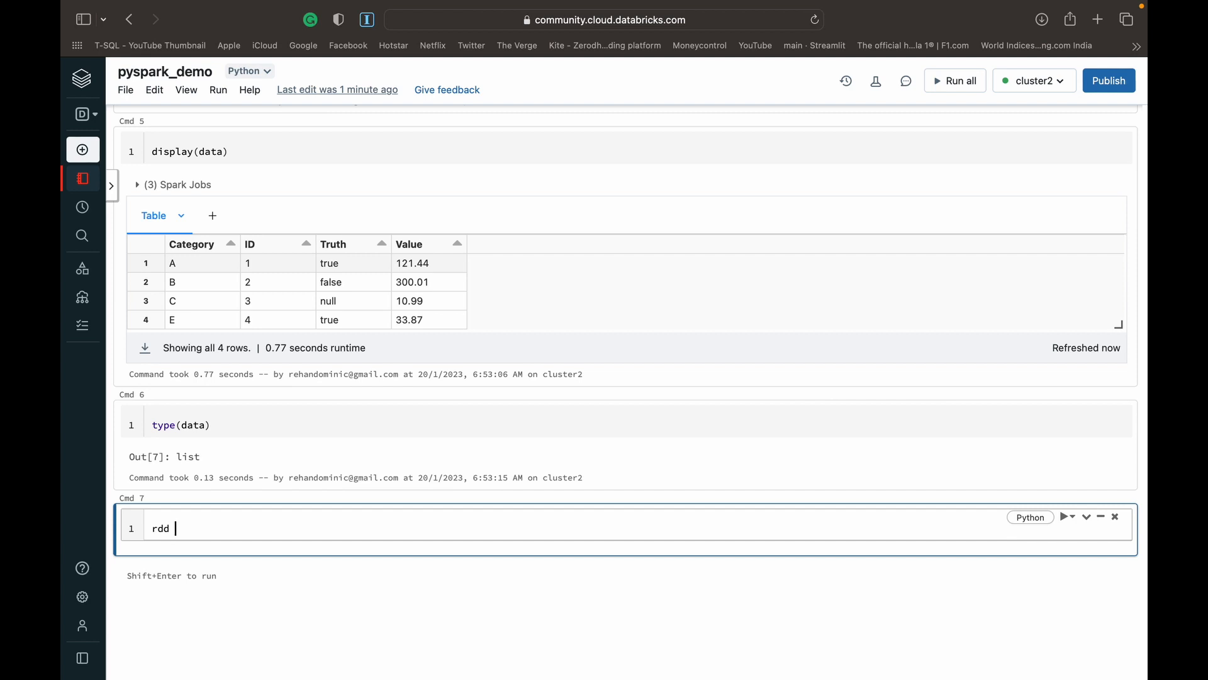
pyautogui.write('= sc.')
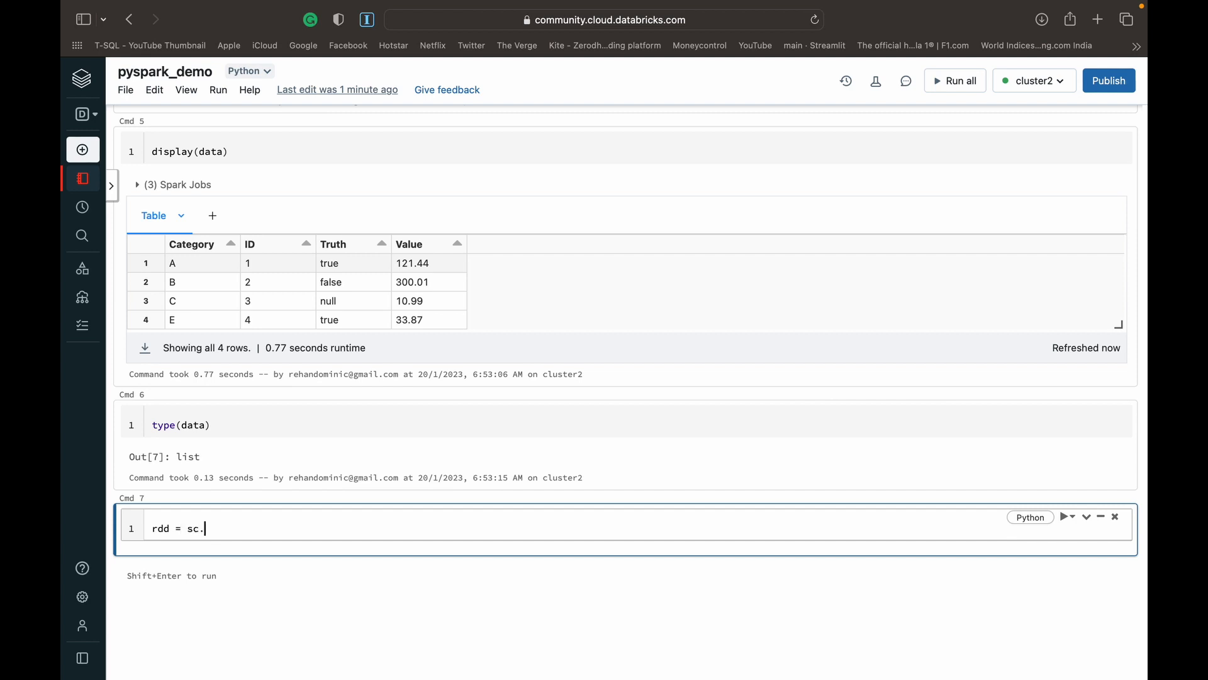
pyautogui.write('parall')
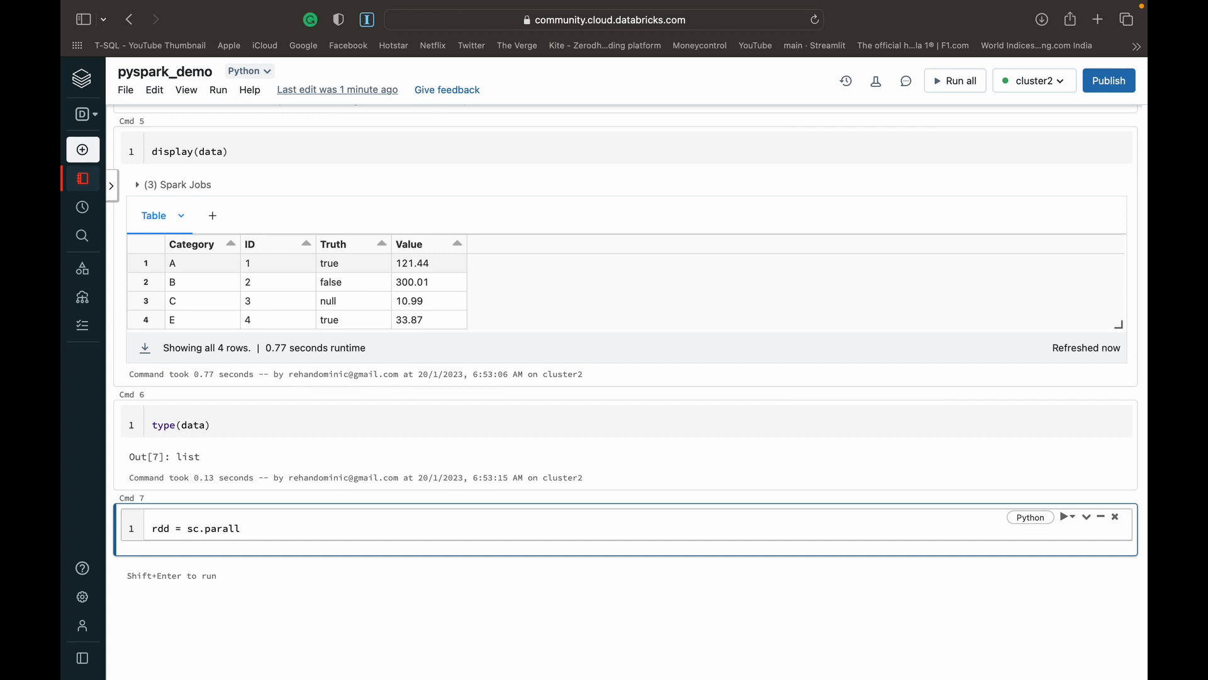
pyautogui.write('elize')
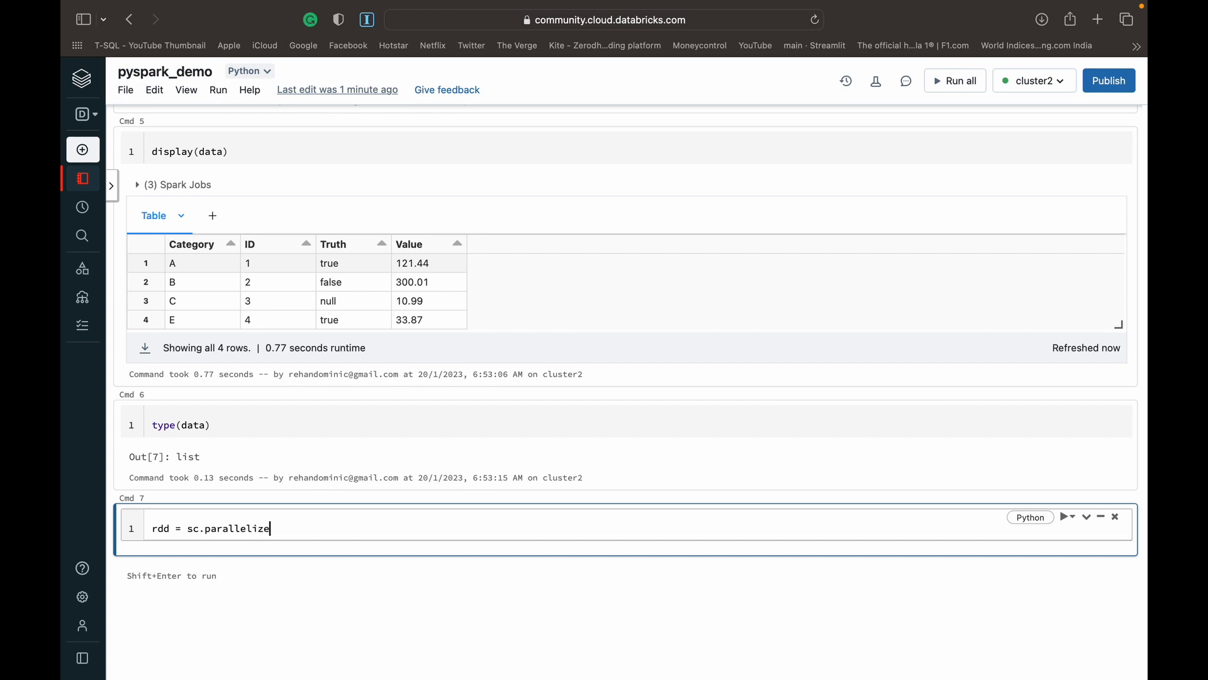
pyautogui.write('(data)')
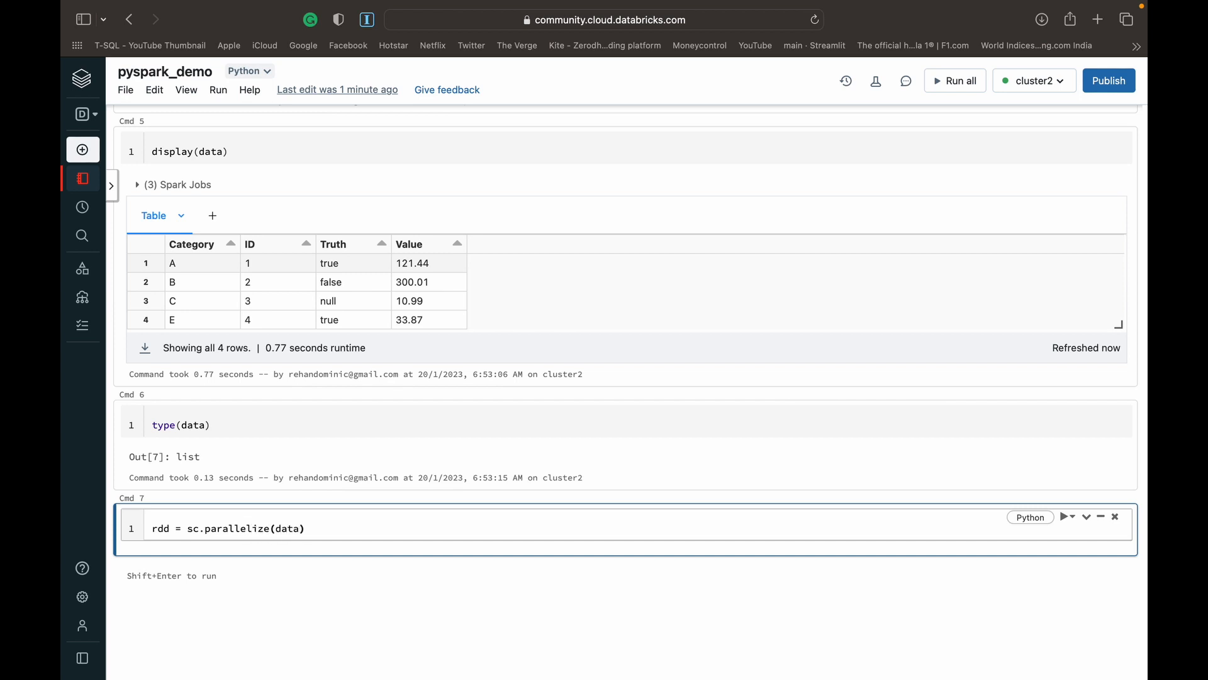
pyautogui.press('shift+enter')
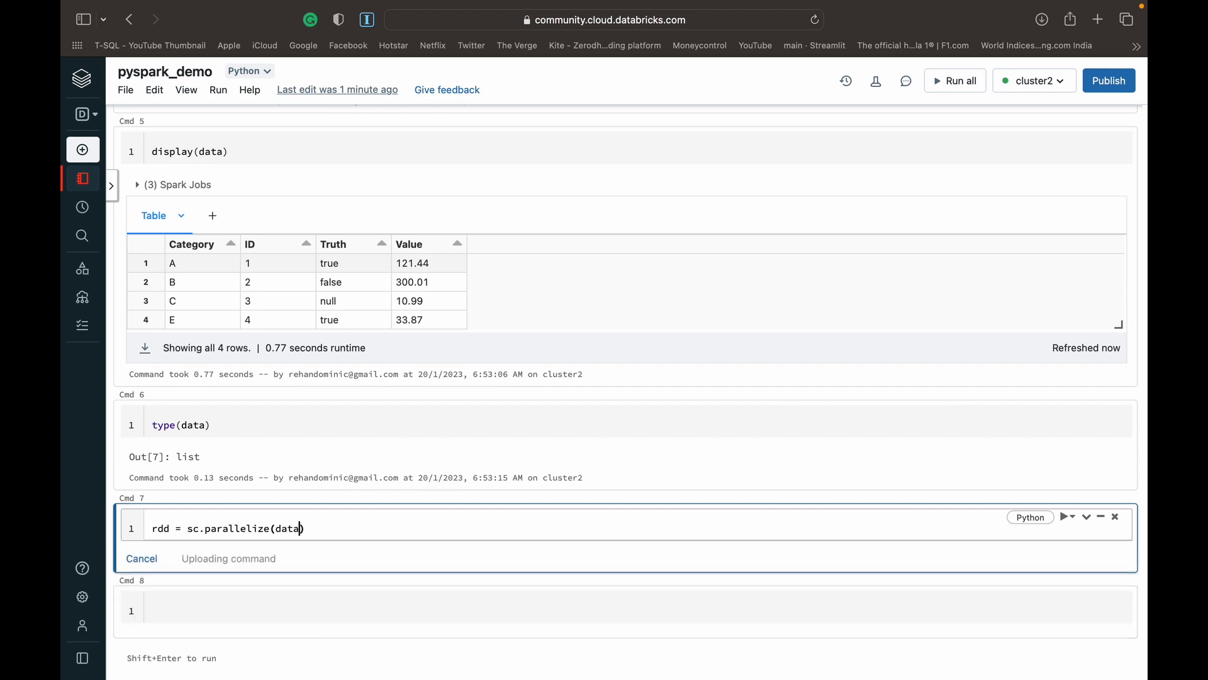
pyautogui.press('shift+enter')
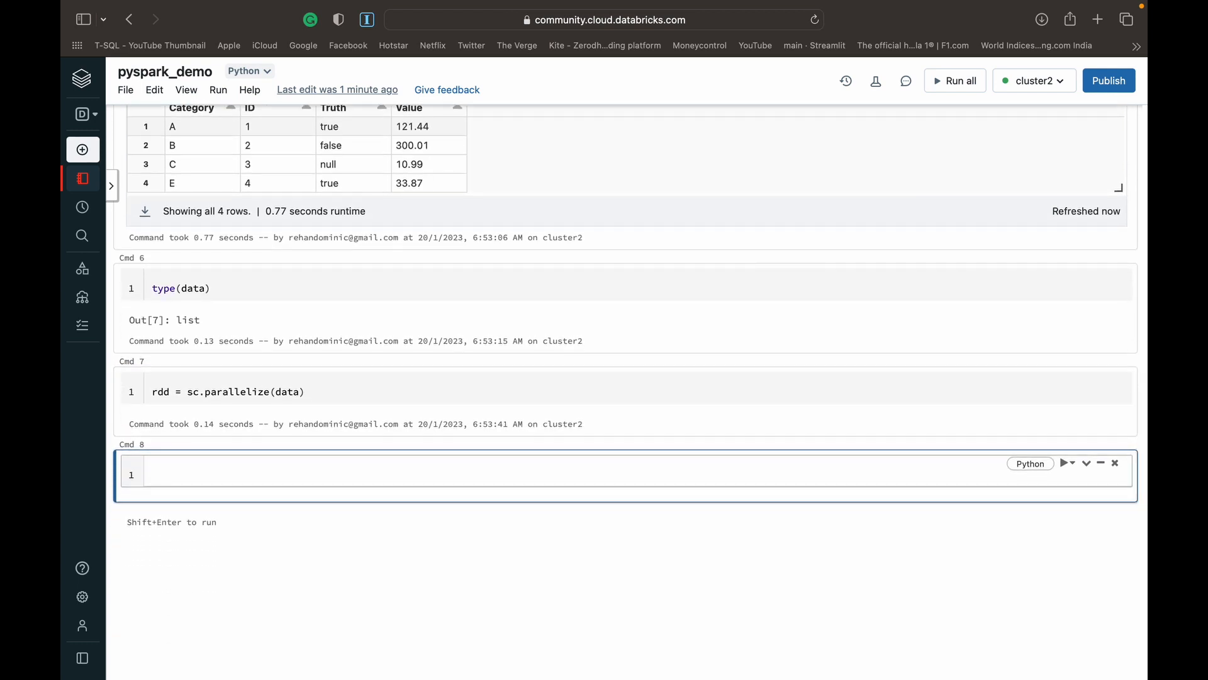
# Run type(rdd), which returns pyspark.rdd.RDD.
pyautogui.write('typ')
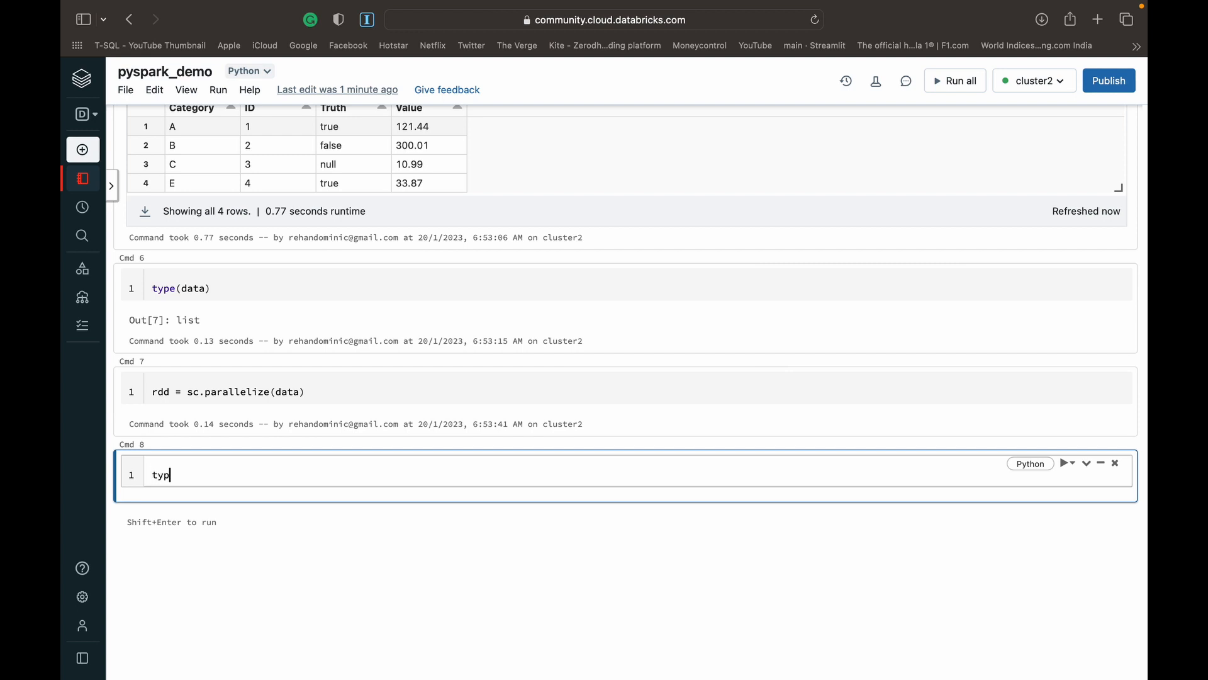
pyautogui.write('e(rdd)')
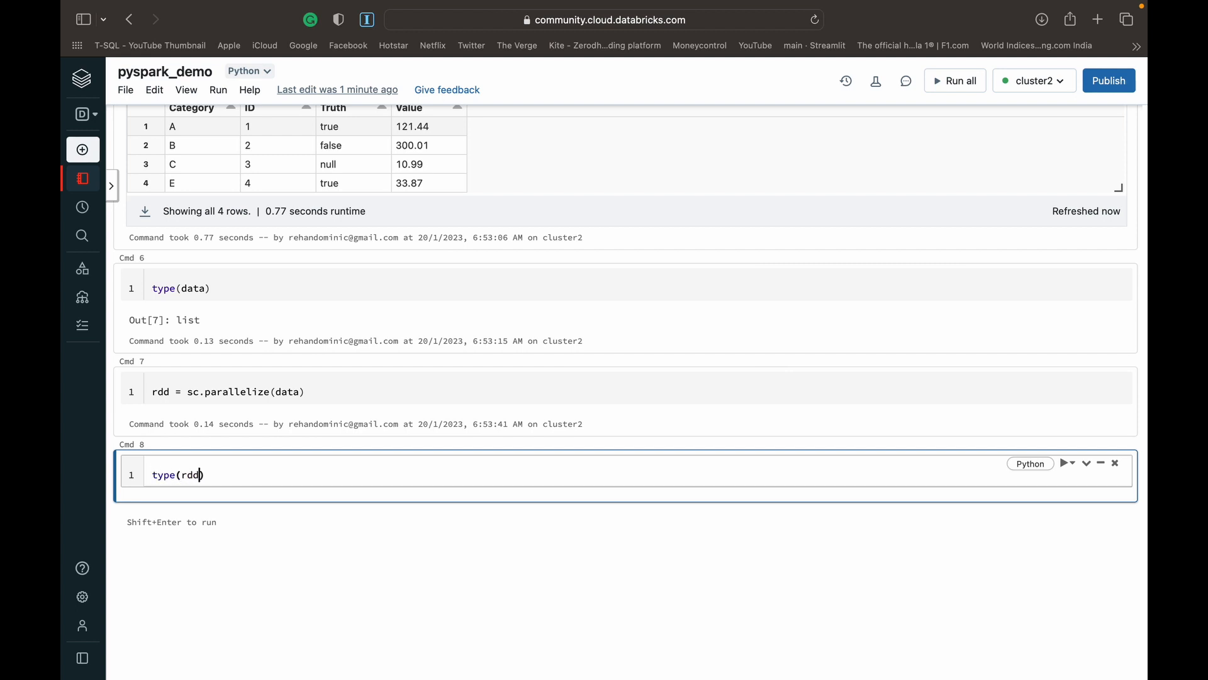
pyautogui.press('shift+enter')
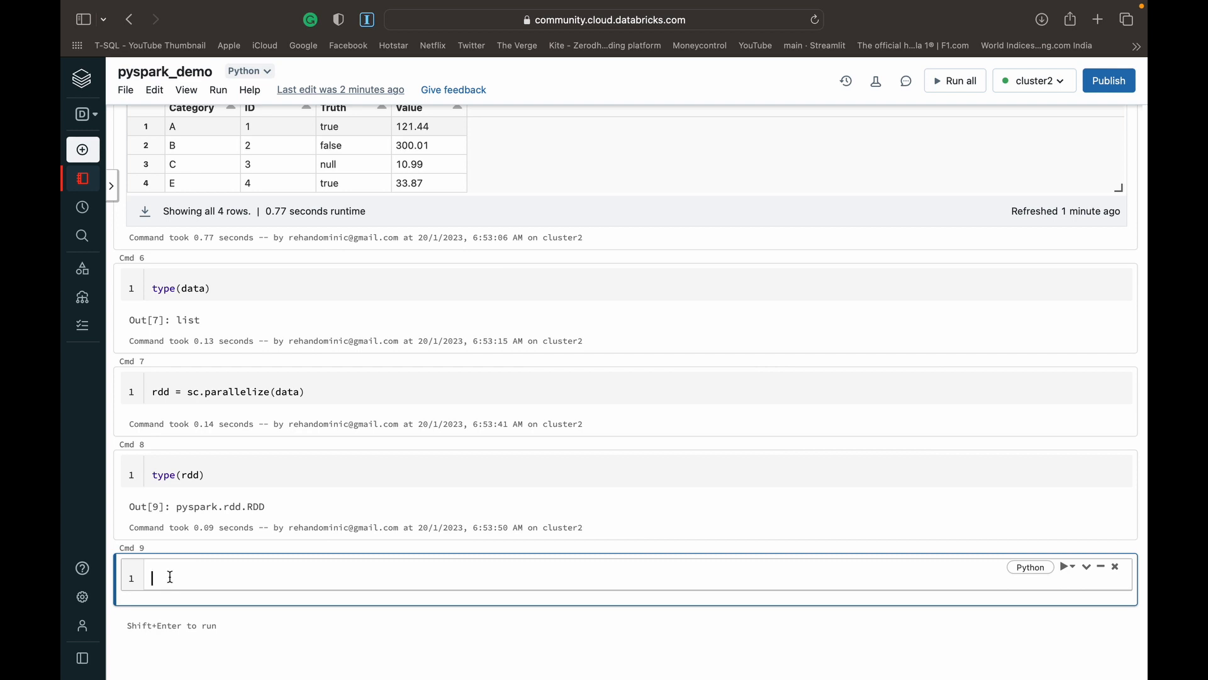
# Enter df2 = rdd.toDF() and scroll to the df2 output with Category and ID fields.
pyautogui.write('df2 =')
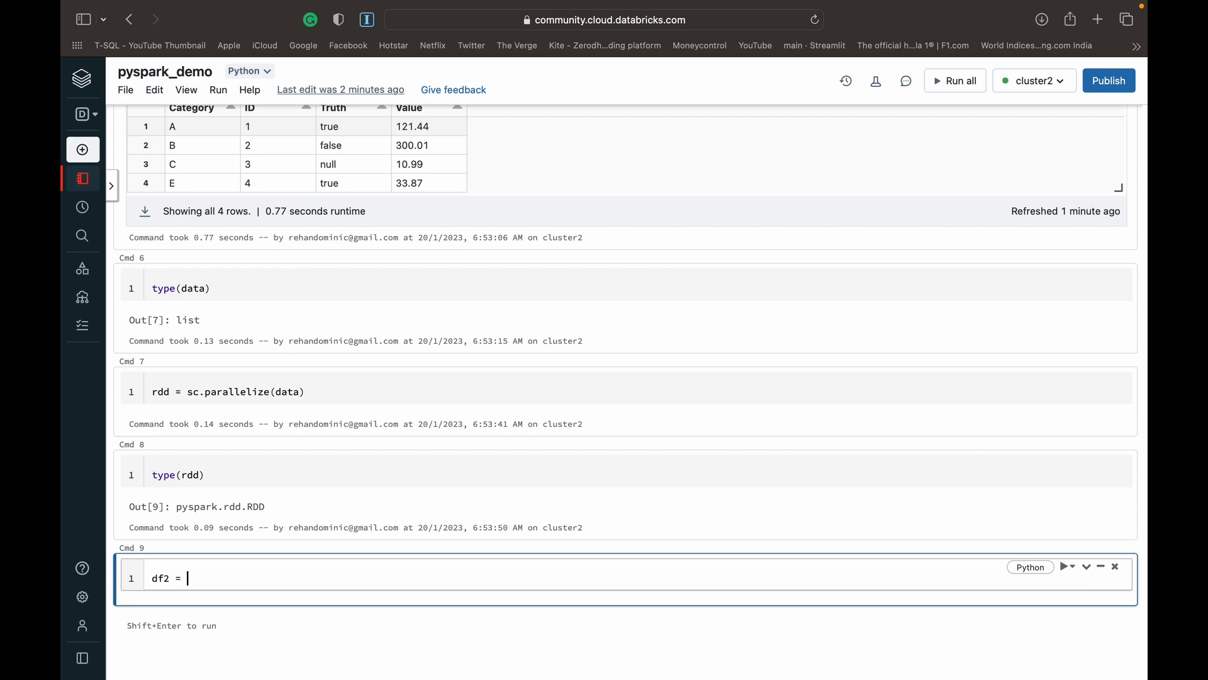
pyautogui.write('rdd')
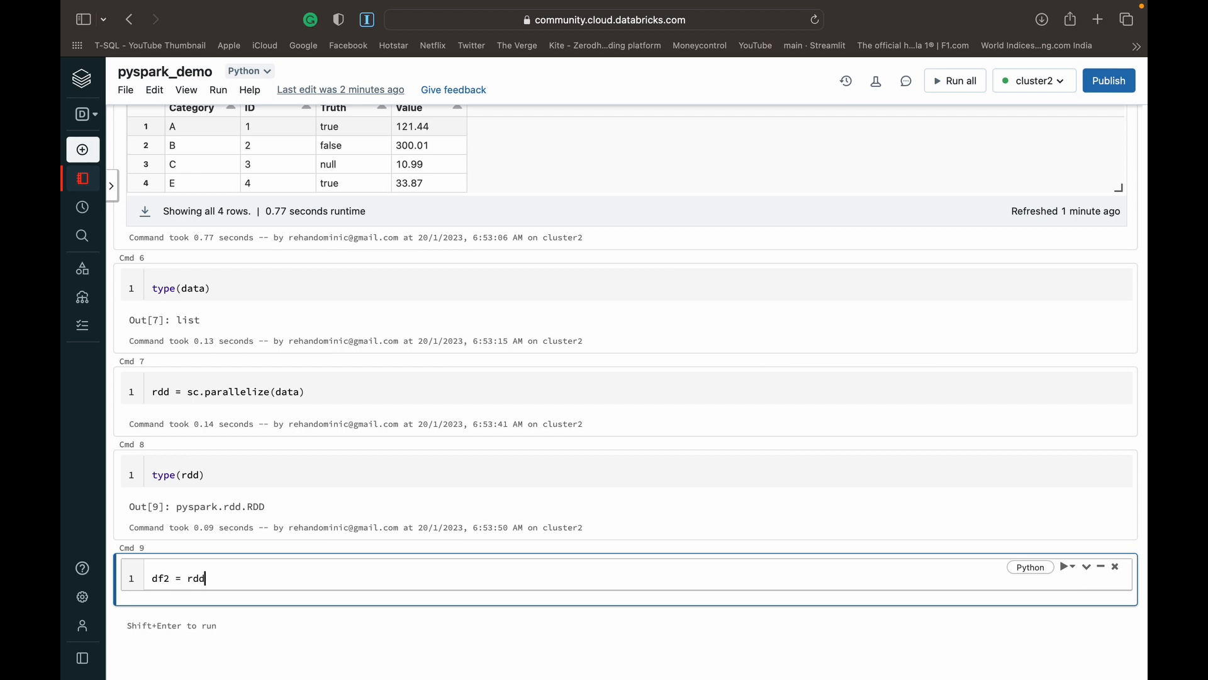
pyautogui.write('.')
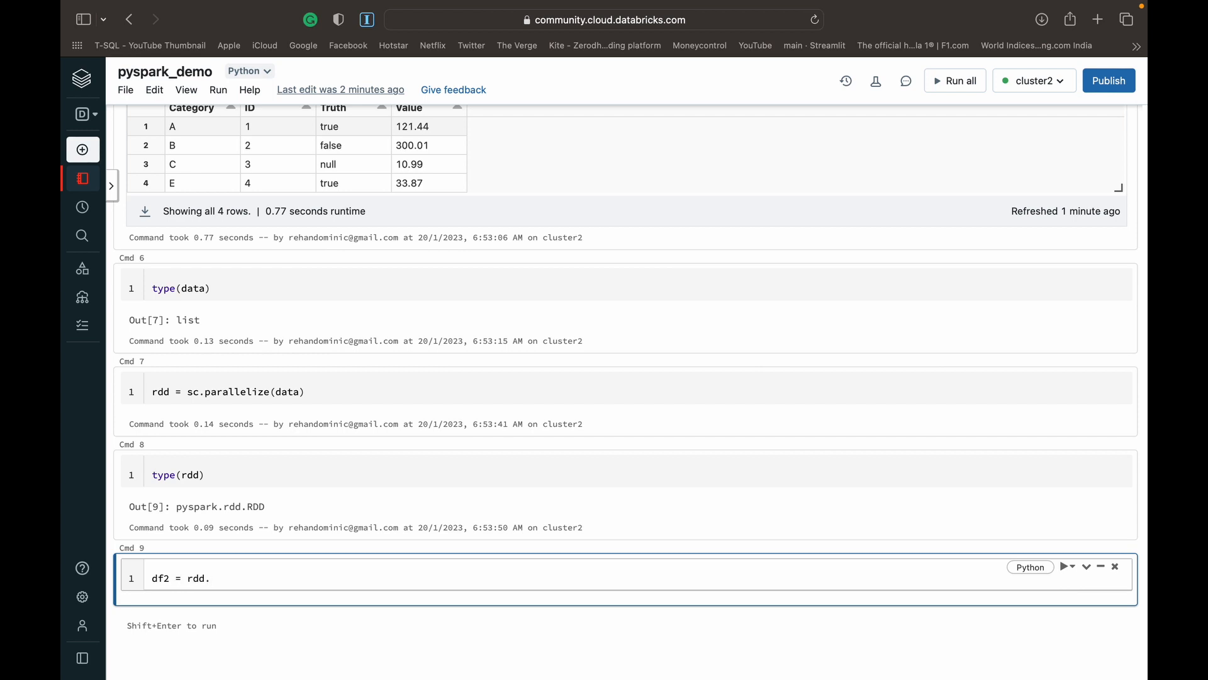
pyautogui.write('toD')
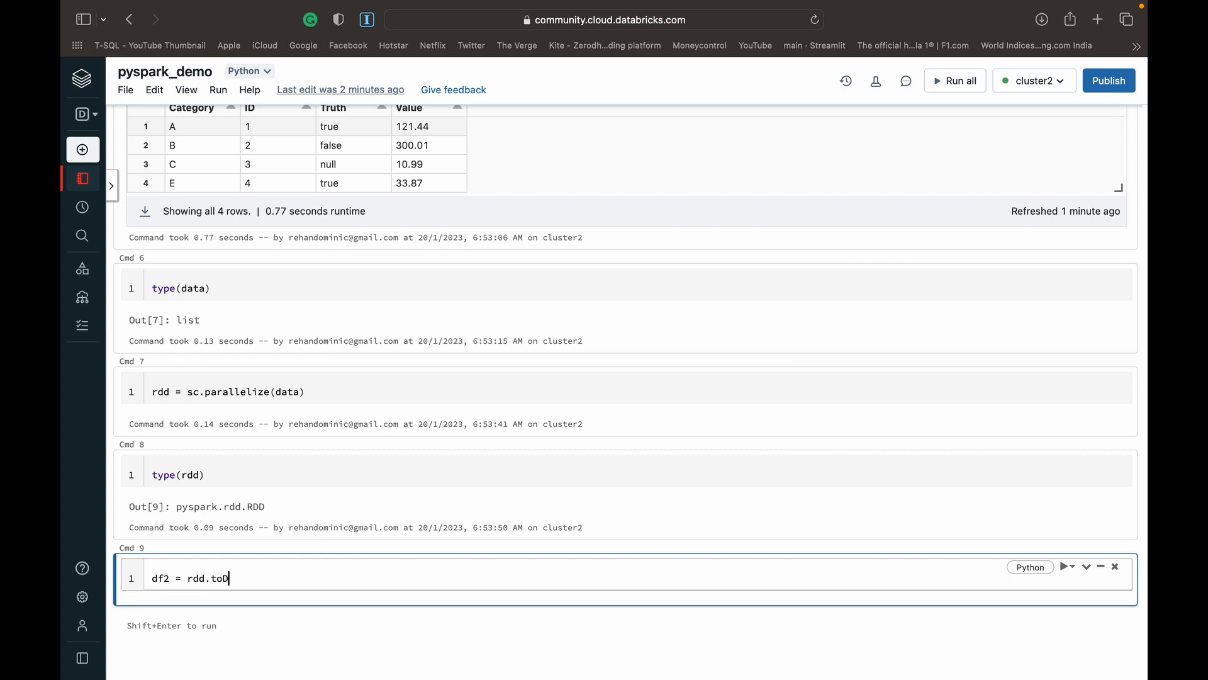
pyautogui.write('F()')
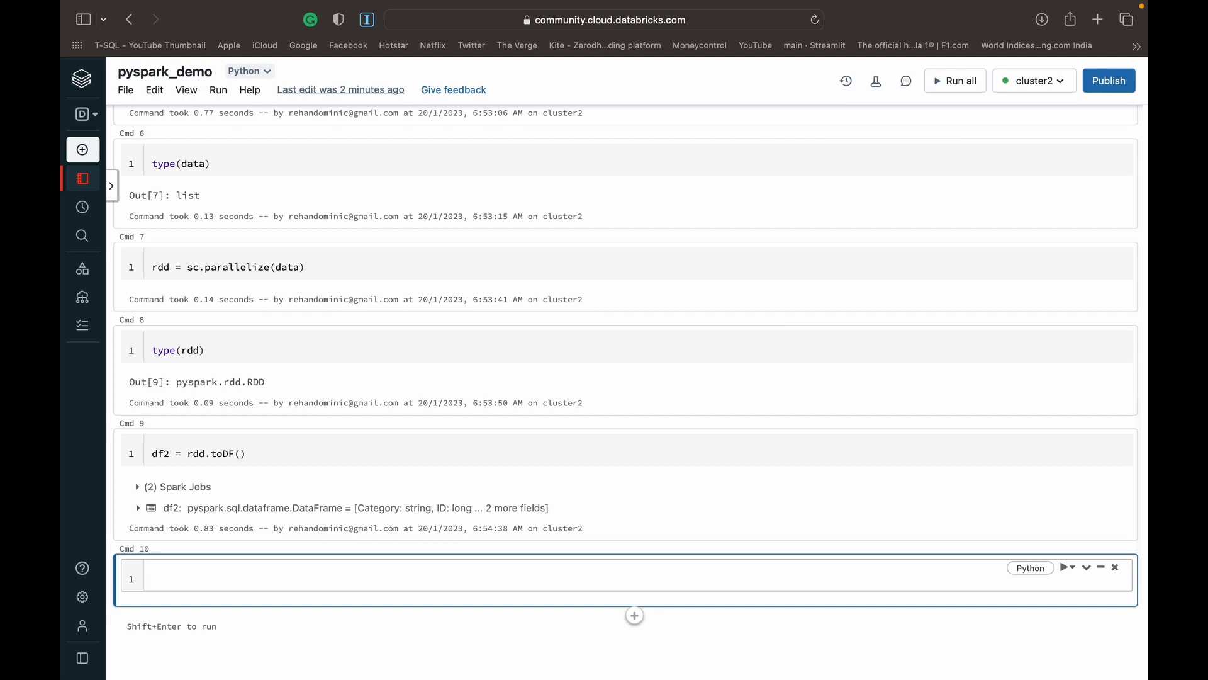
pyautogui.scroll(-3)
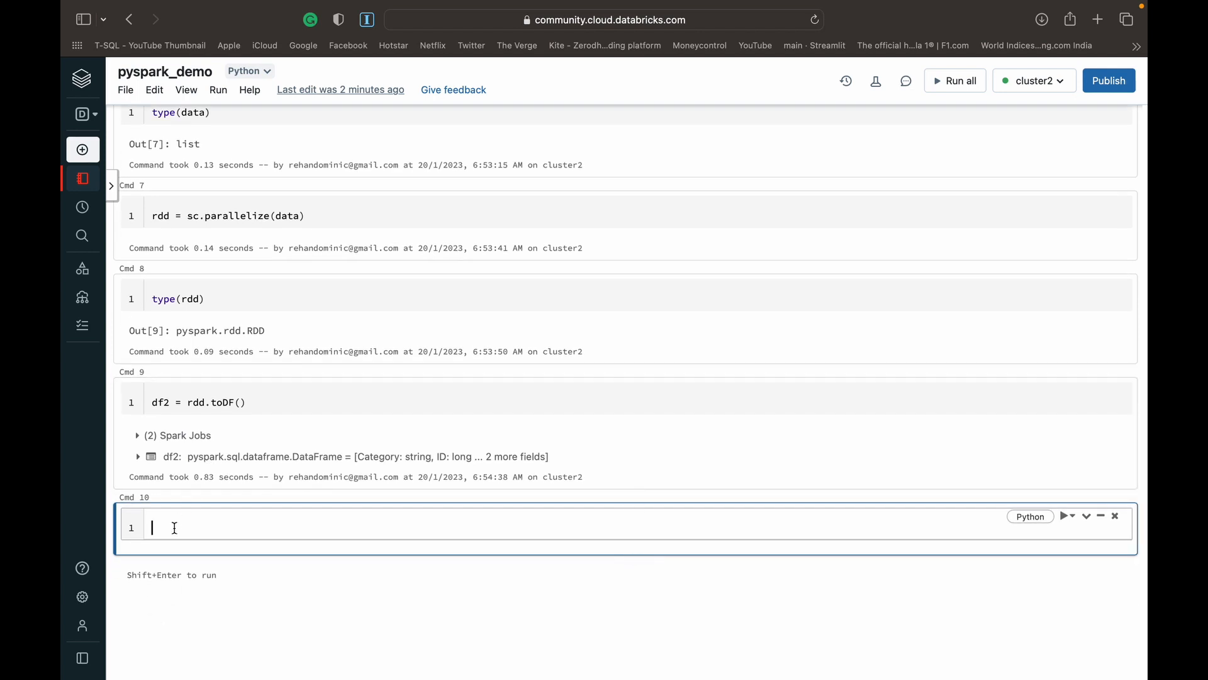
# Run type(df2), confirming pyspark.sql.dataframe.DataFrame, then enter display(df2) in the next cell.
pyautogui.write('type()')
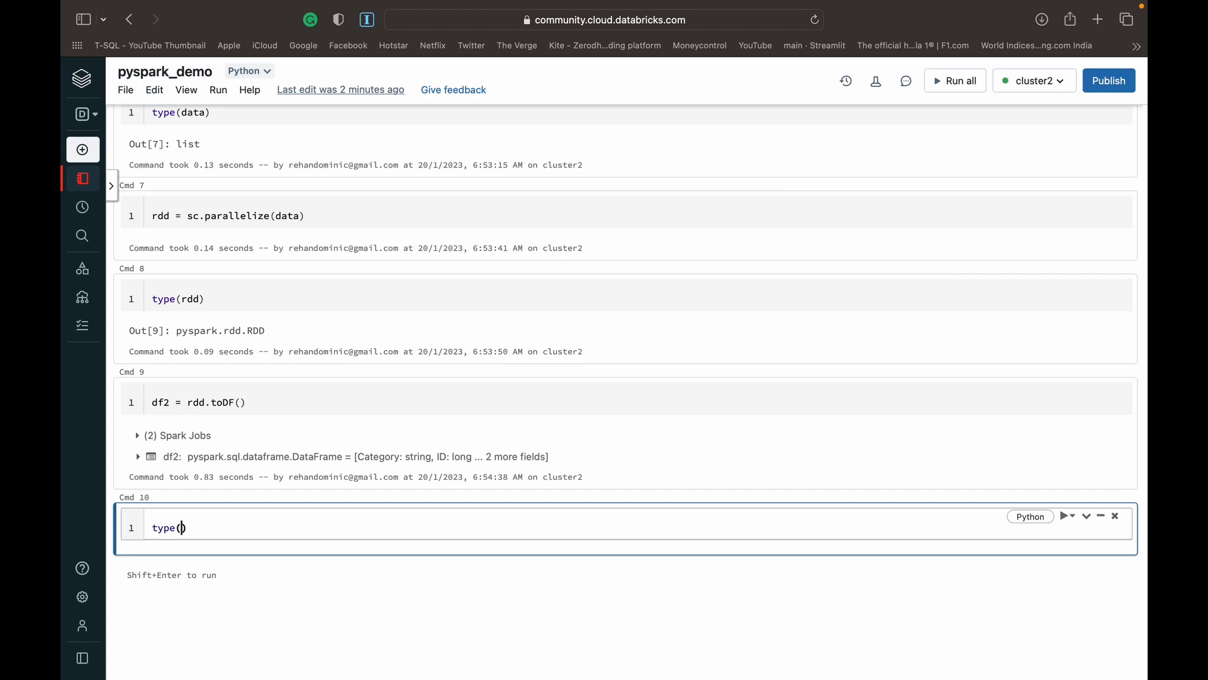
pyautogui.press('shift+enter')
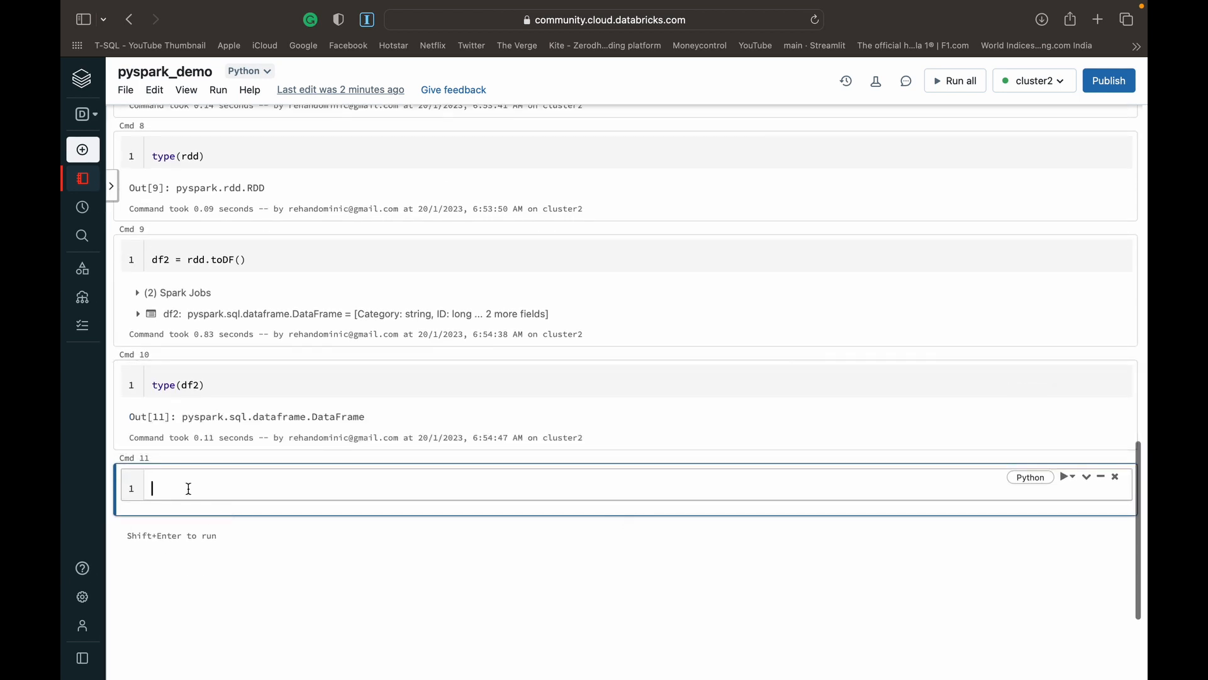
pyautogui.write('displa')
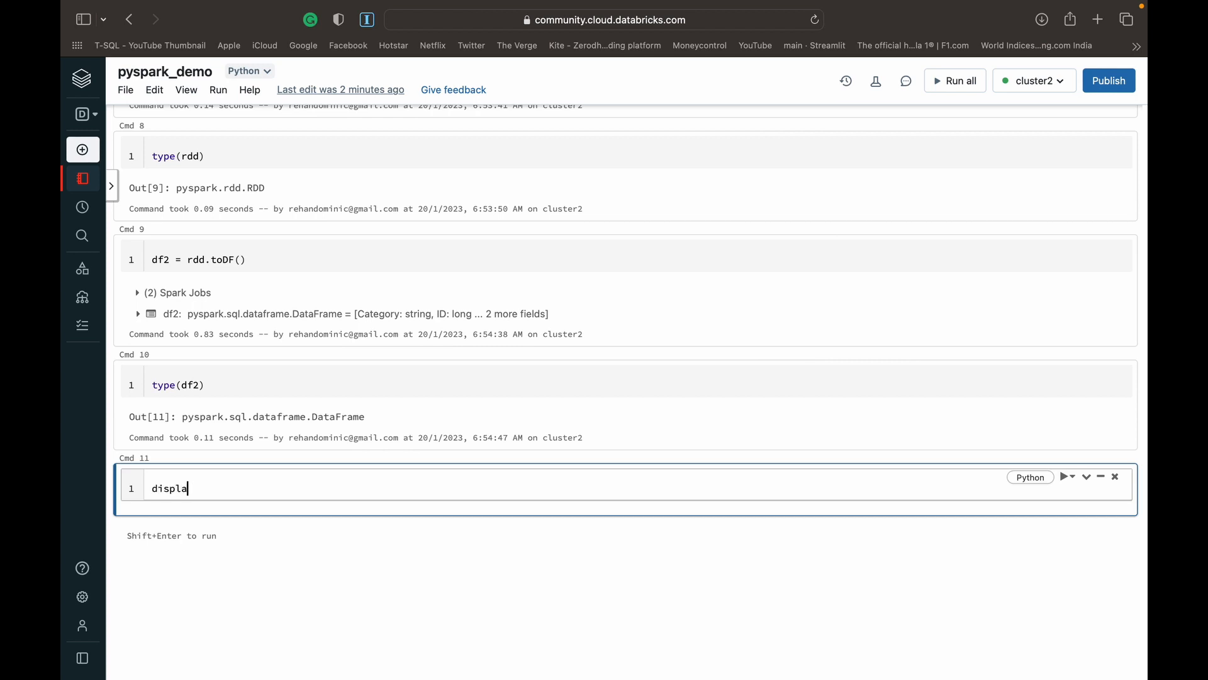
pyautogui.write('y(df2)')
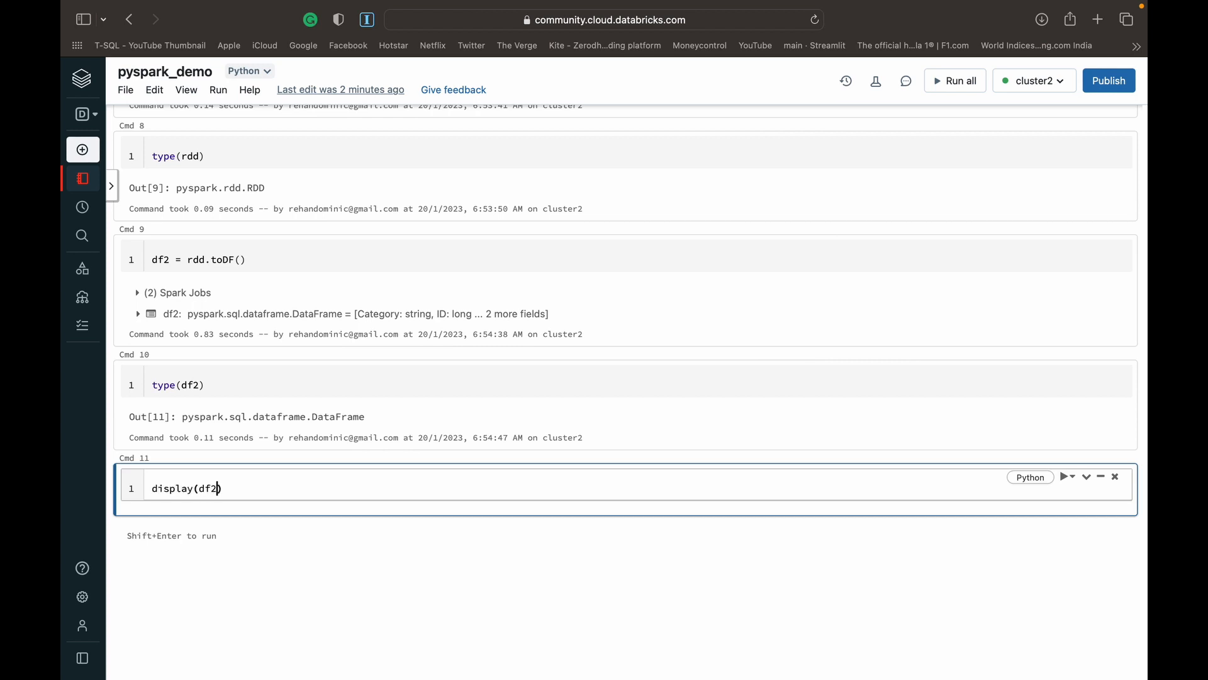